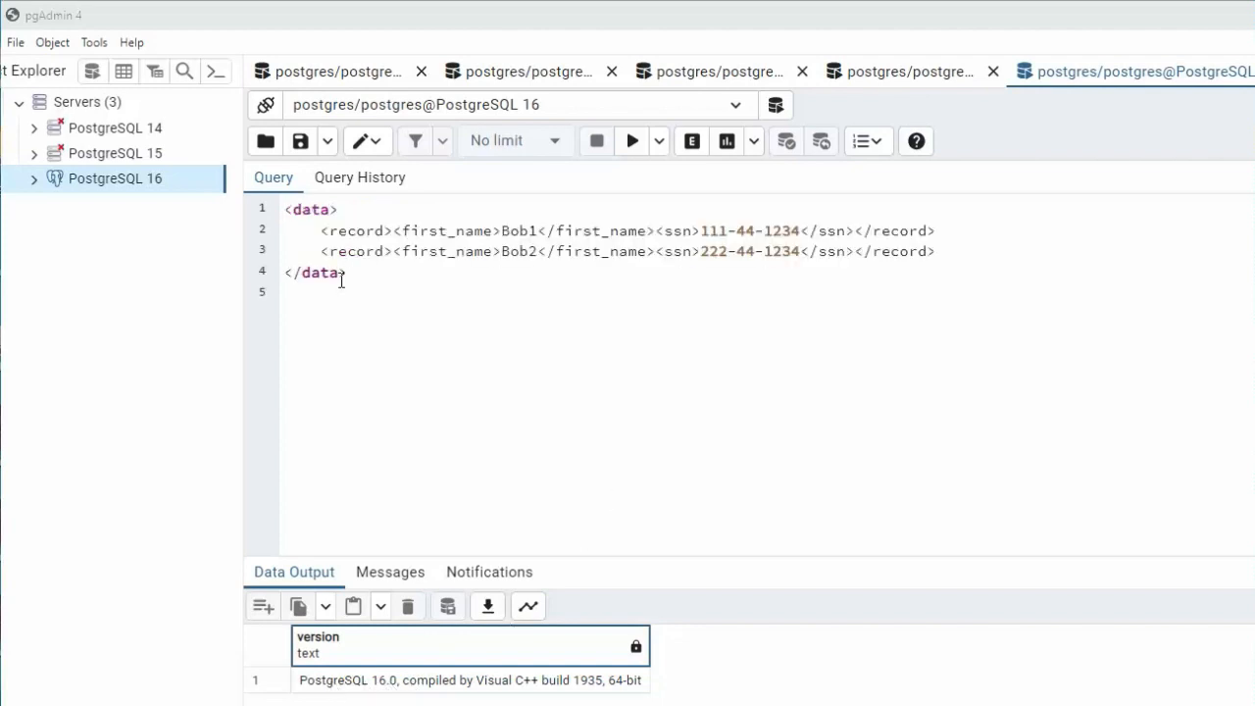
pyautogui.moveTo(377, 347)
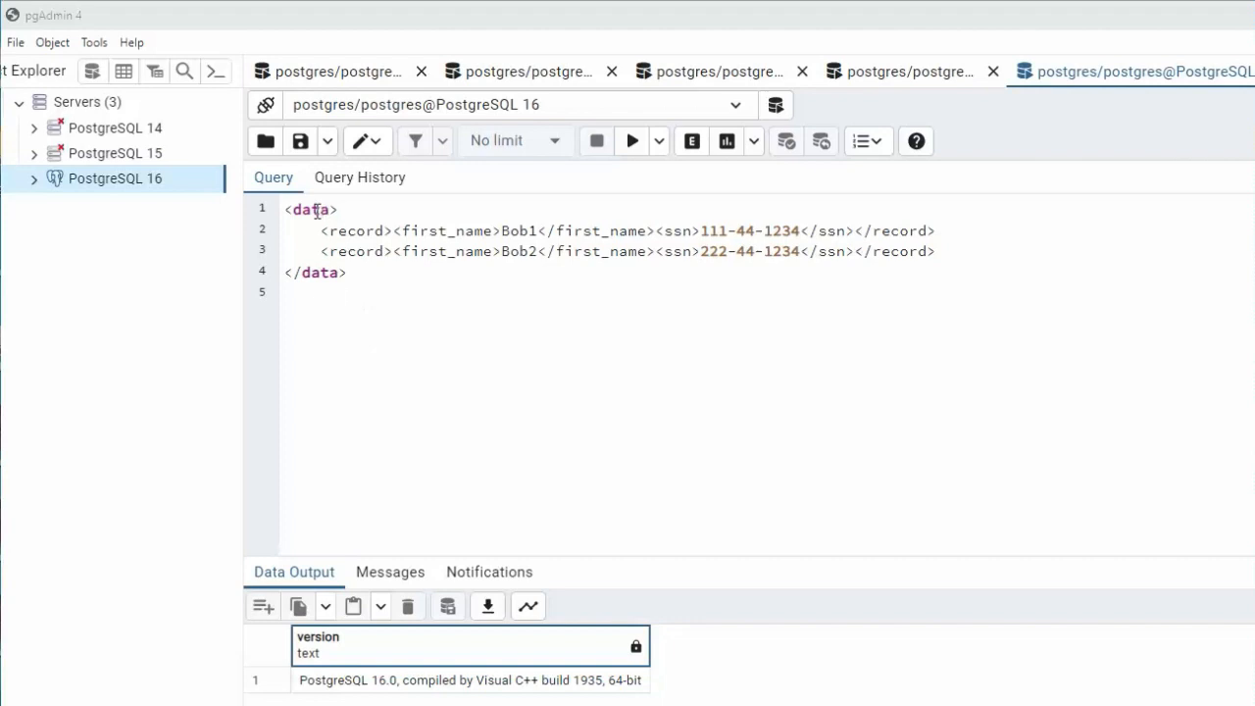
pyautogui.moveTo(655, 229)
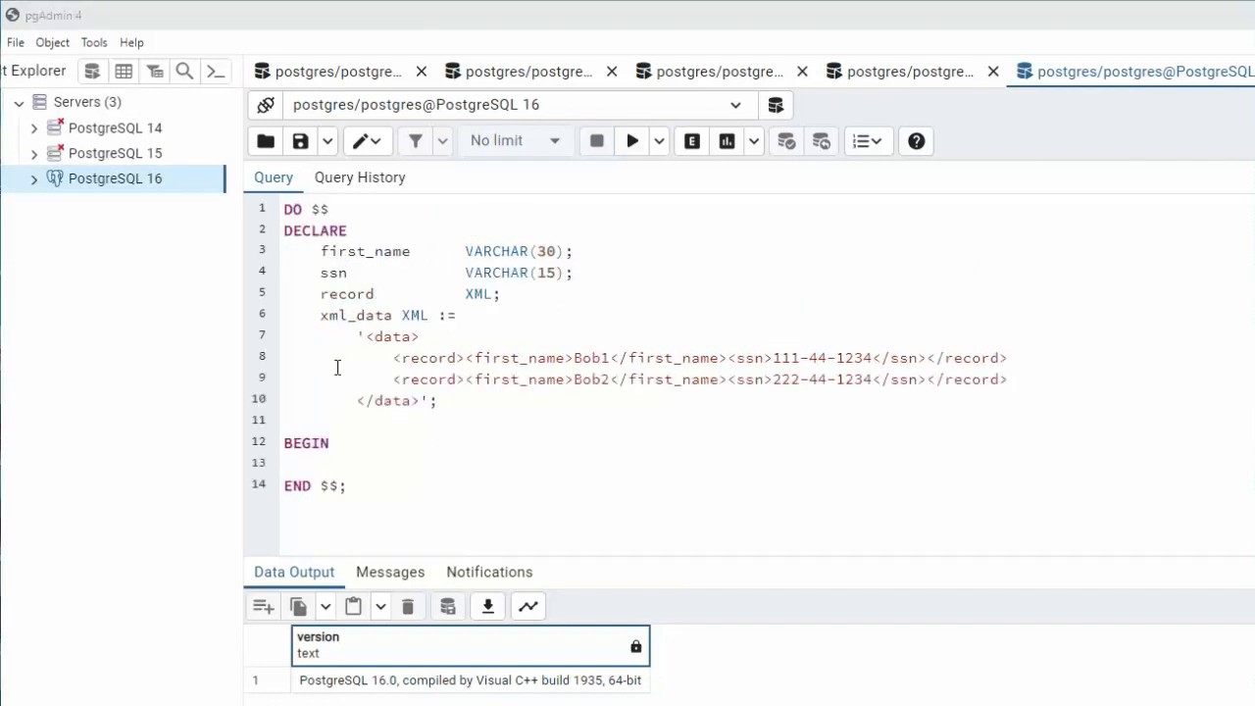
pyautogui.moveTo(400, 514)
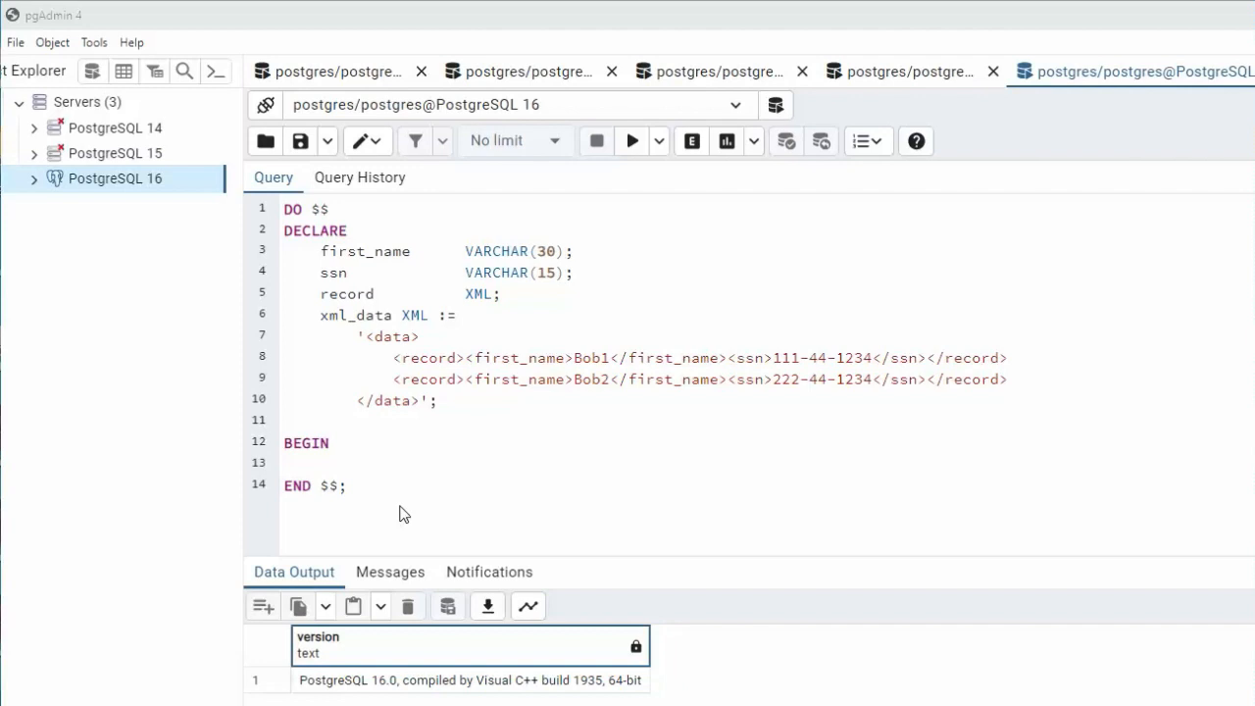
pyautogui.moveTo(348, 310)
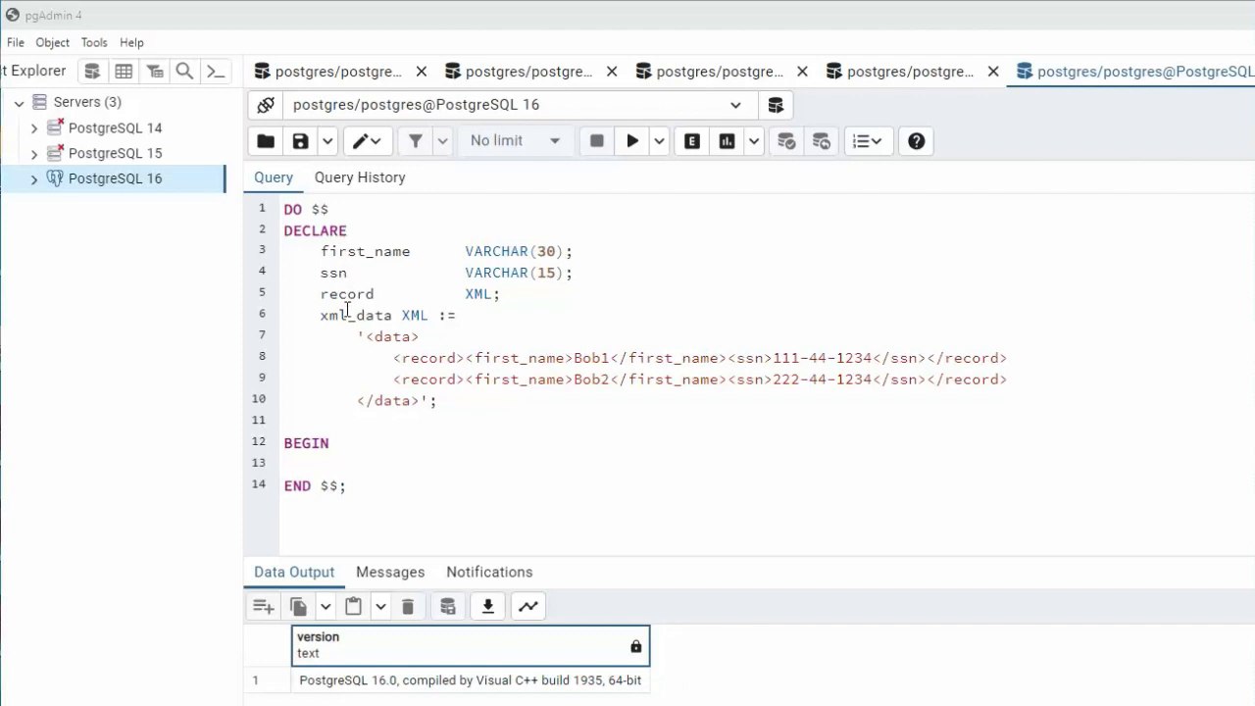
pyautogui.moveTo(420, 361)
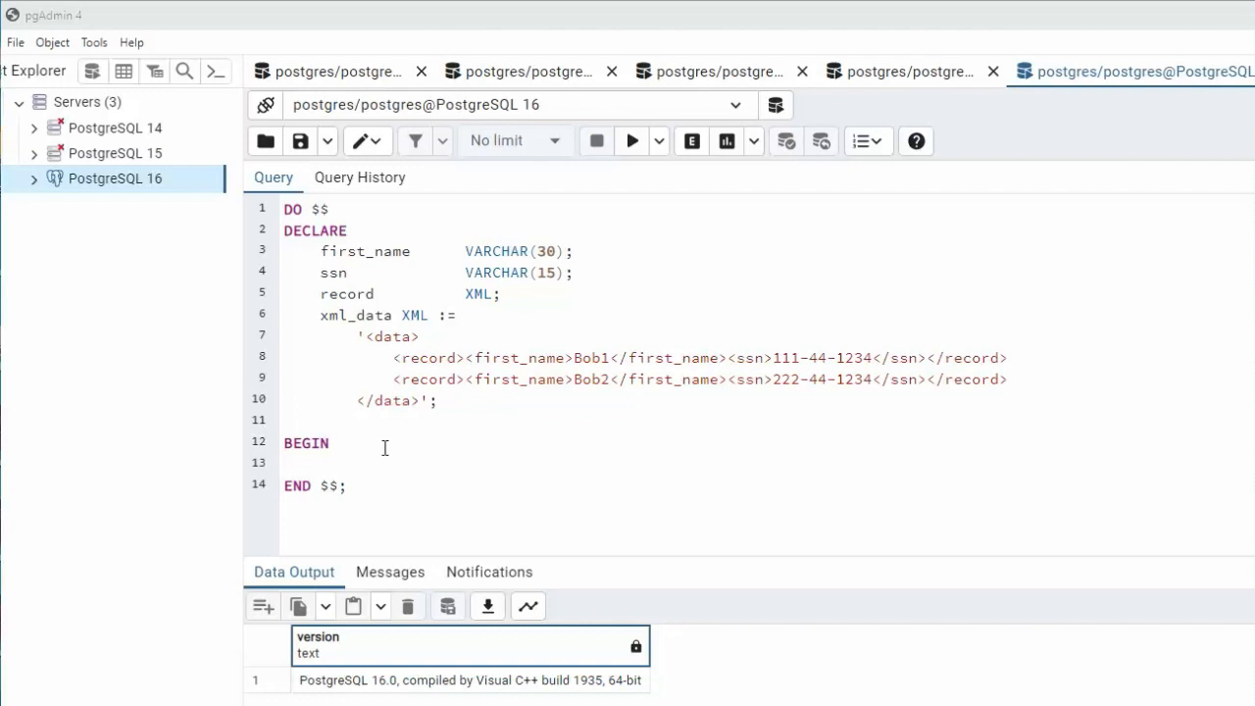
# - Write the loop FOR record IN SELECT unnest(xpath('/data/record', xml_data)) LOOP in the block body
pyautogui.write("FOR record IN SELECT unnest(xpath('', xml_data)) LOOP")
pyautogui.write('END LOOP;')
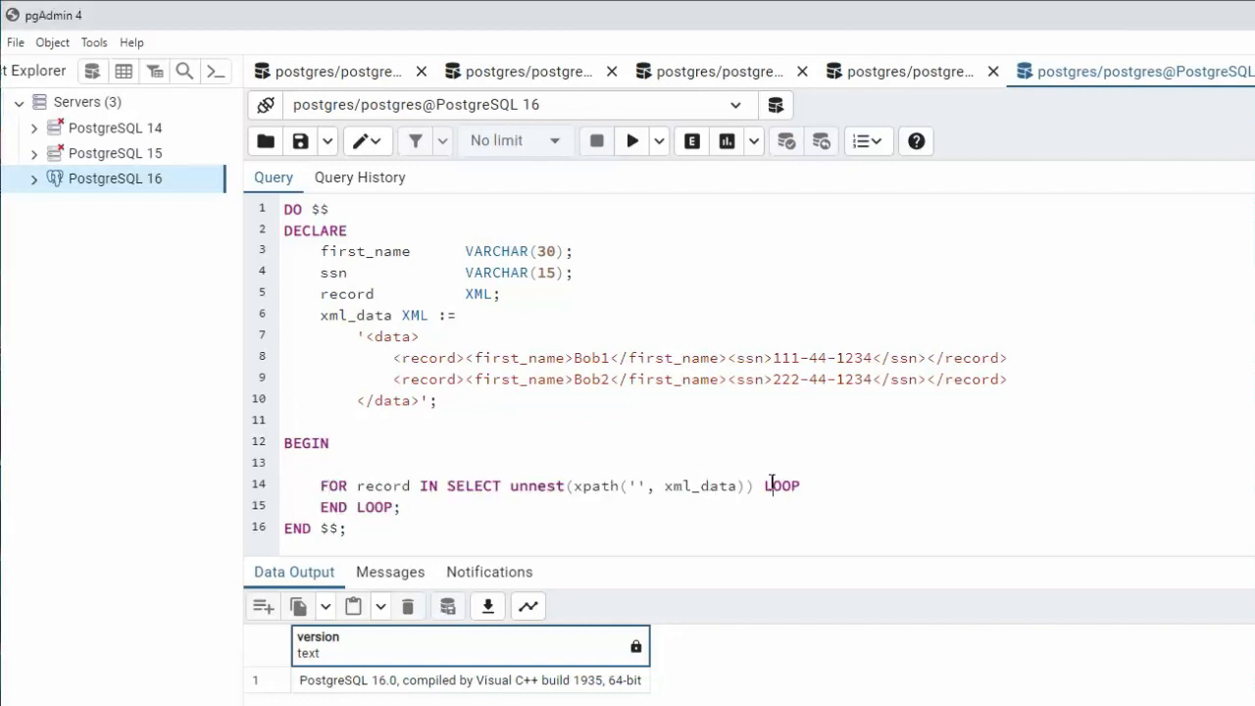
pyautogui.doubleClick(780, 487)
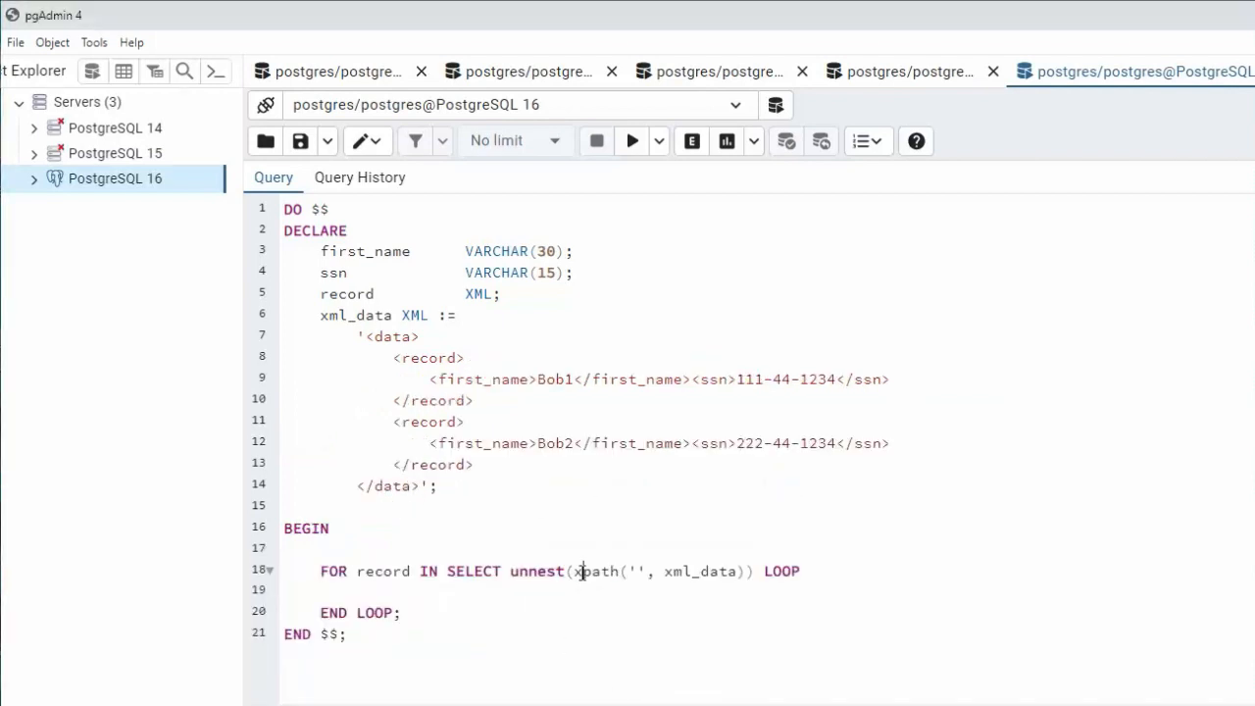
pyautogui.doubleClick(596, 571)
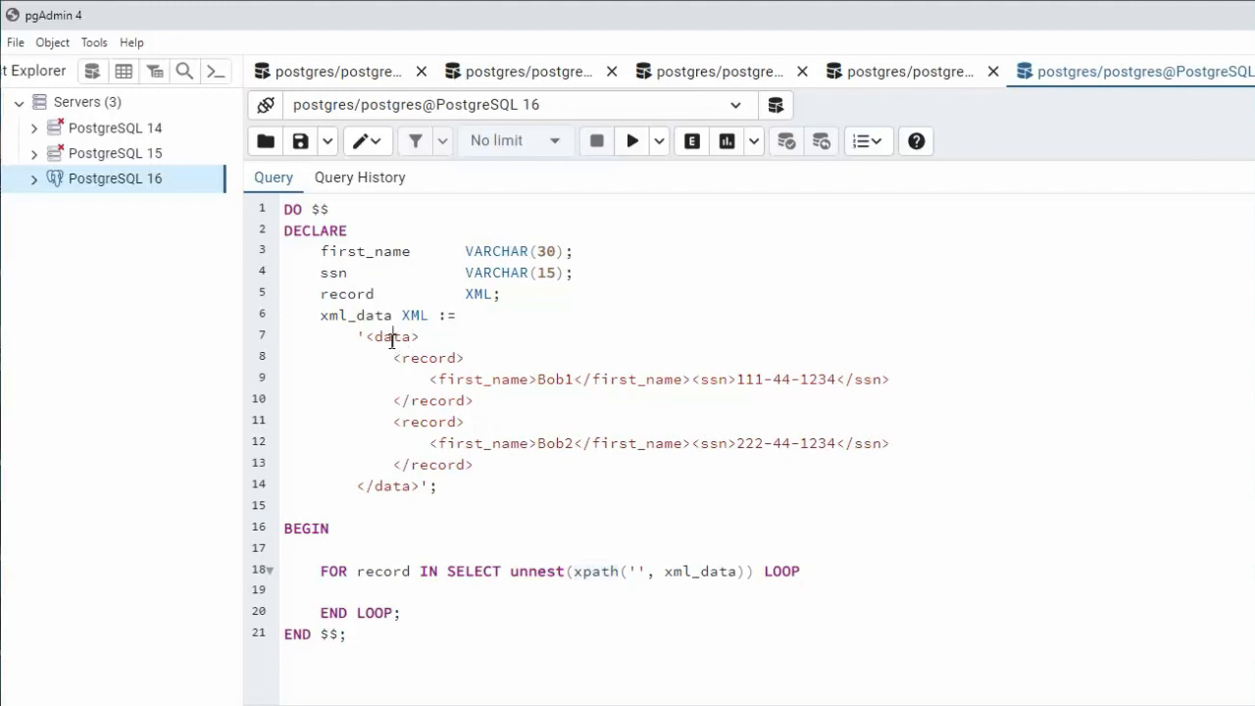
pyautogui.write('/data')
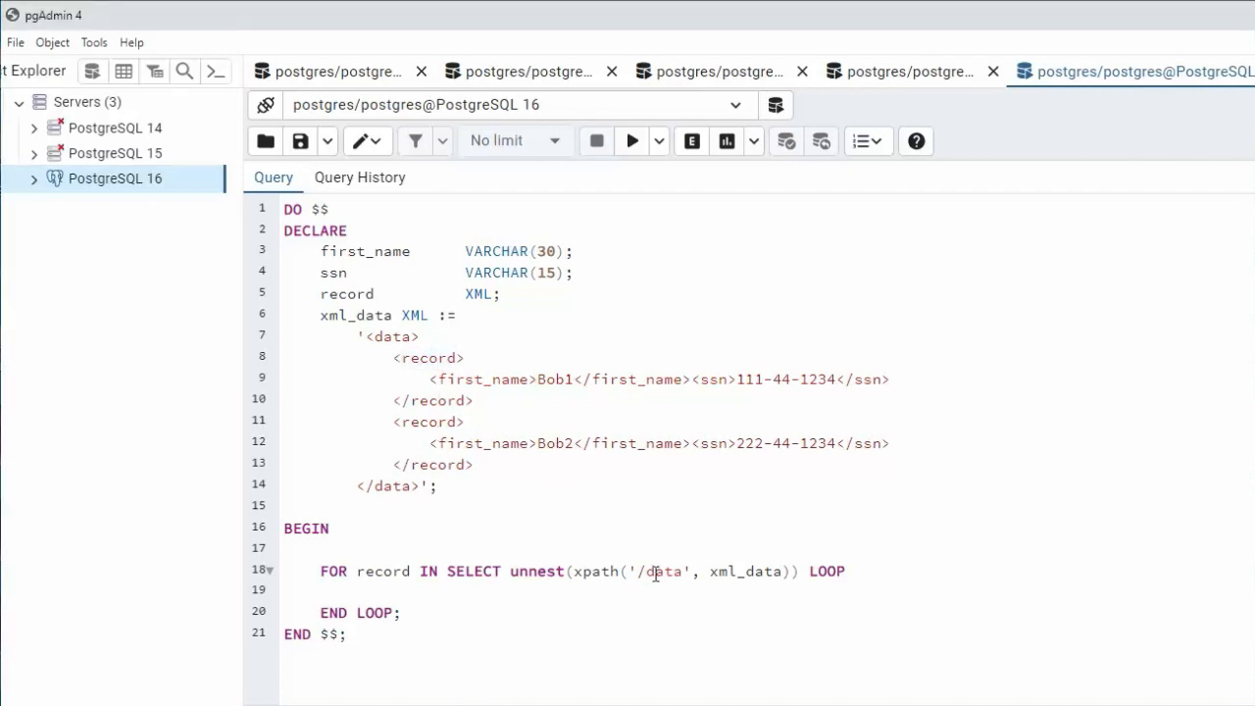
pyautogui.moveTo(710, 599)
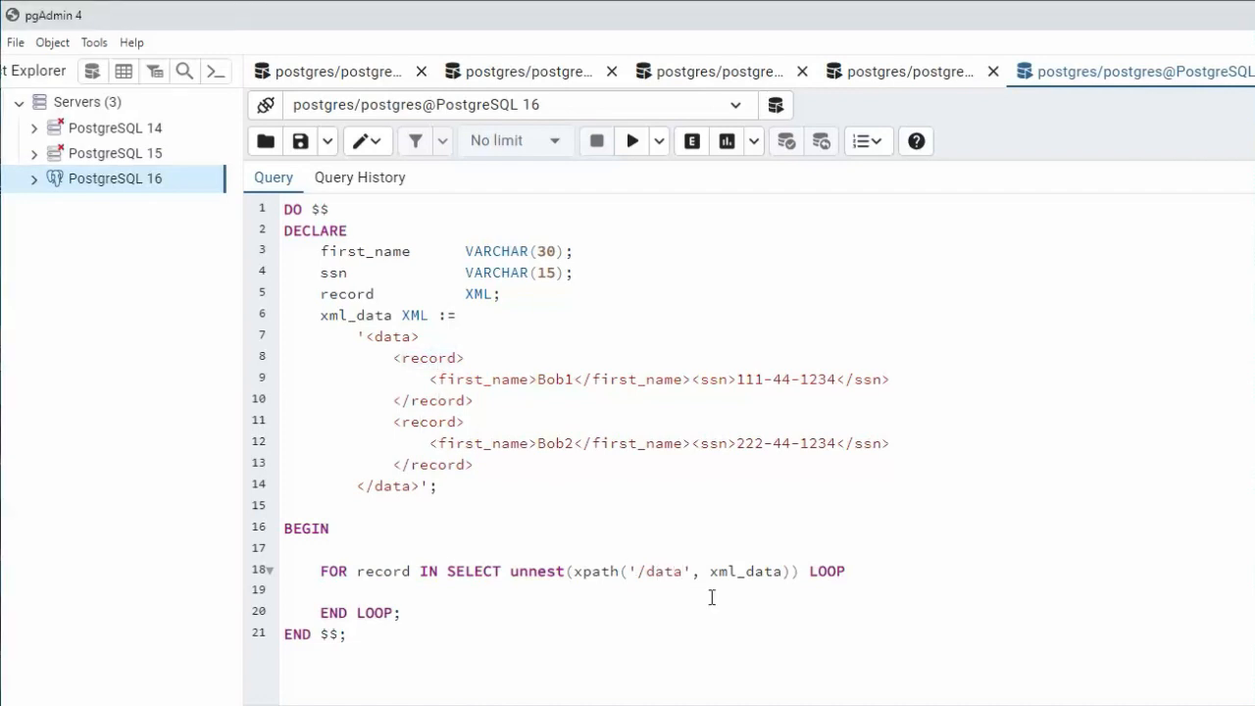
pyautogui.write('/record')
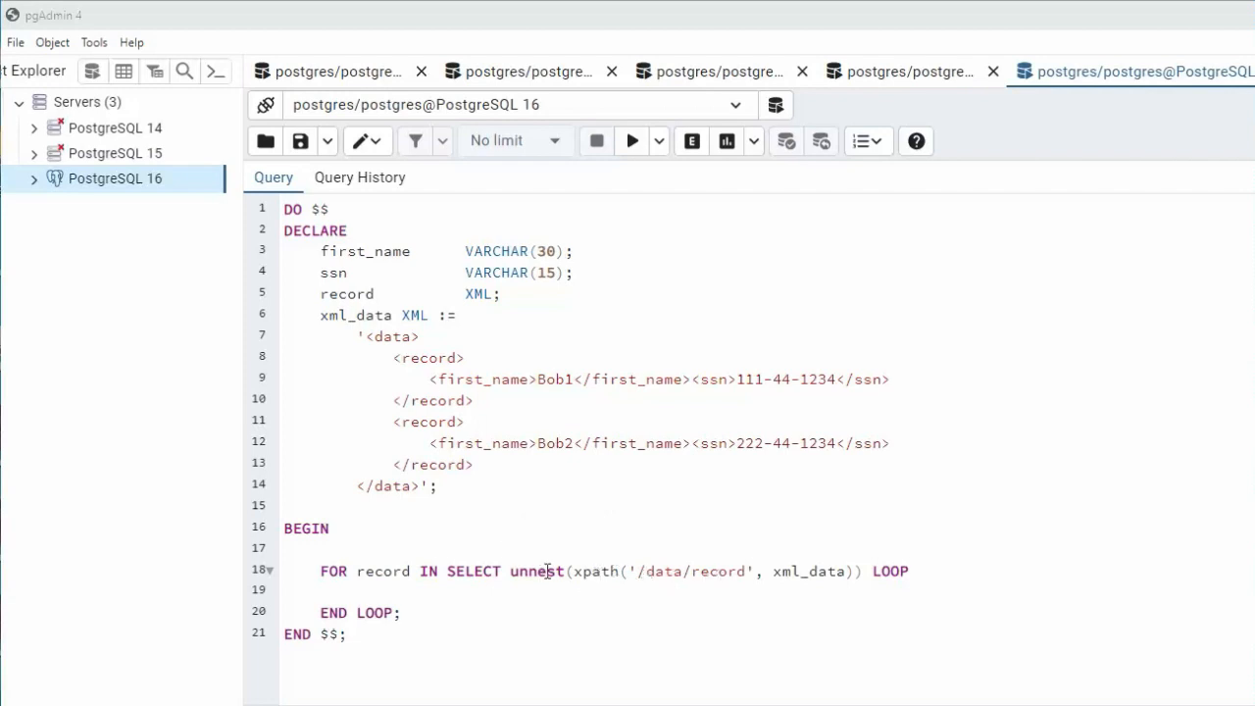
# - Review the record loop variable and the unnest call in the finished loop
pyautogui.doubleClick(383, 571)
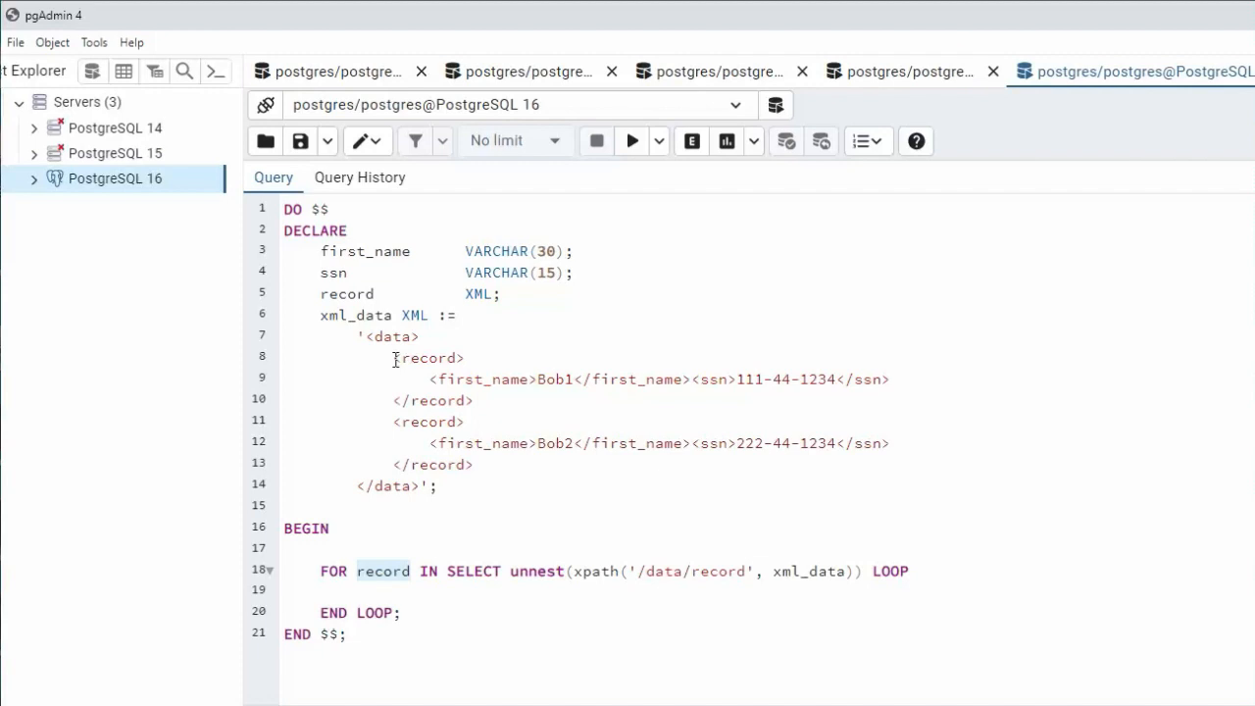
pyautogui.moveTo(392, 357); pyautogui.dragTo(471, 400)
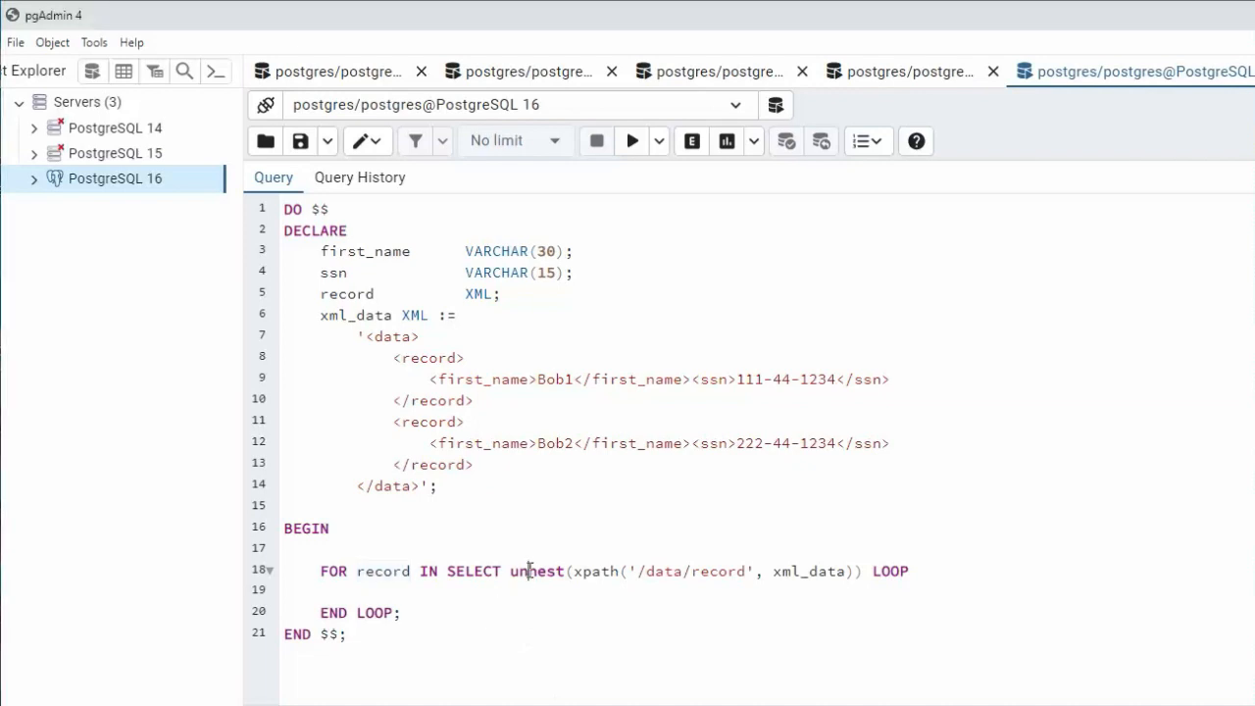
pyautogui.doubleClick(537, 571)
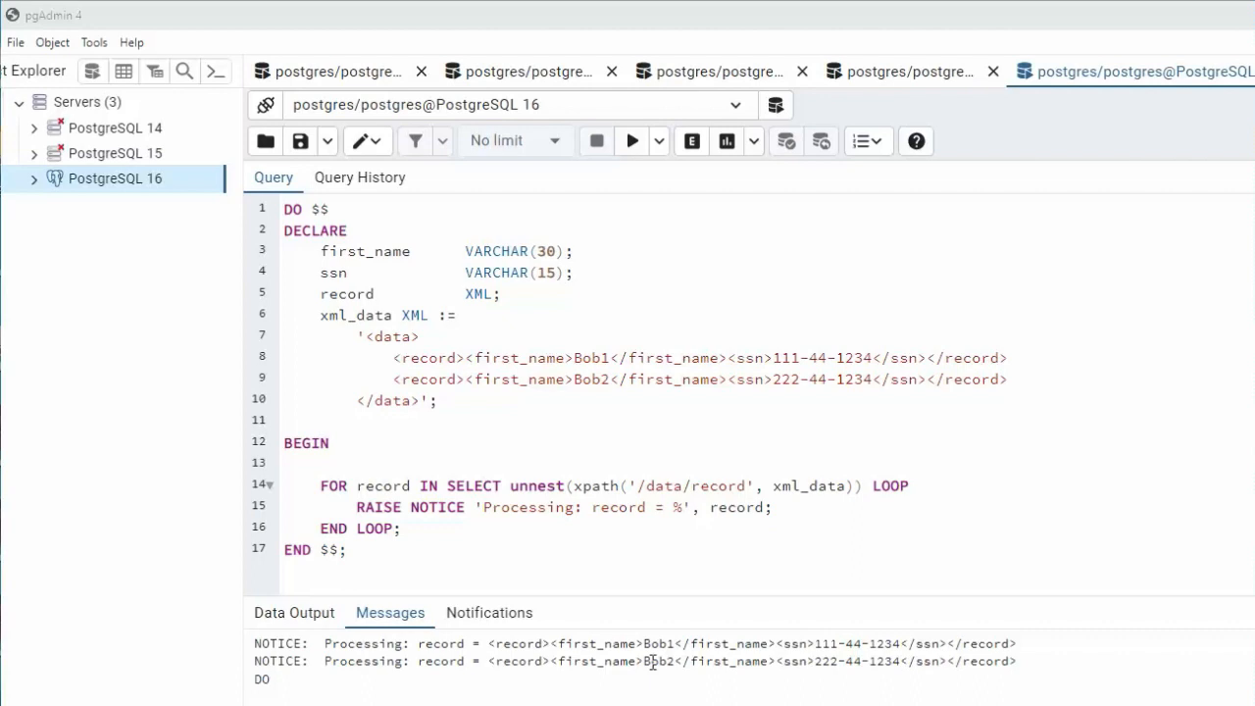
pyautogui.moveTo(856, 661)
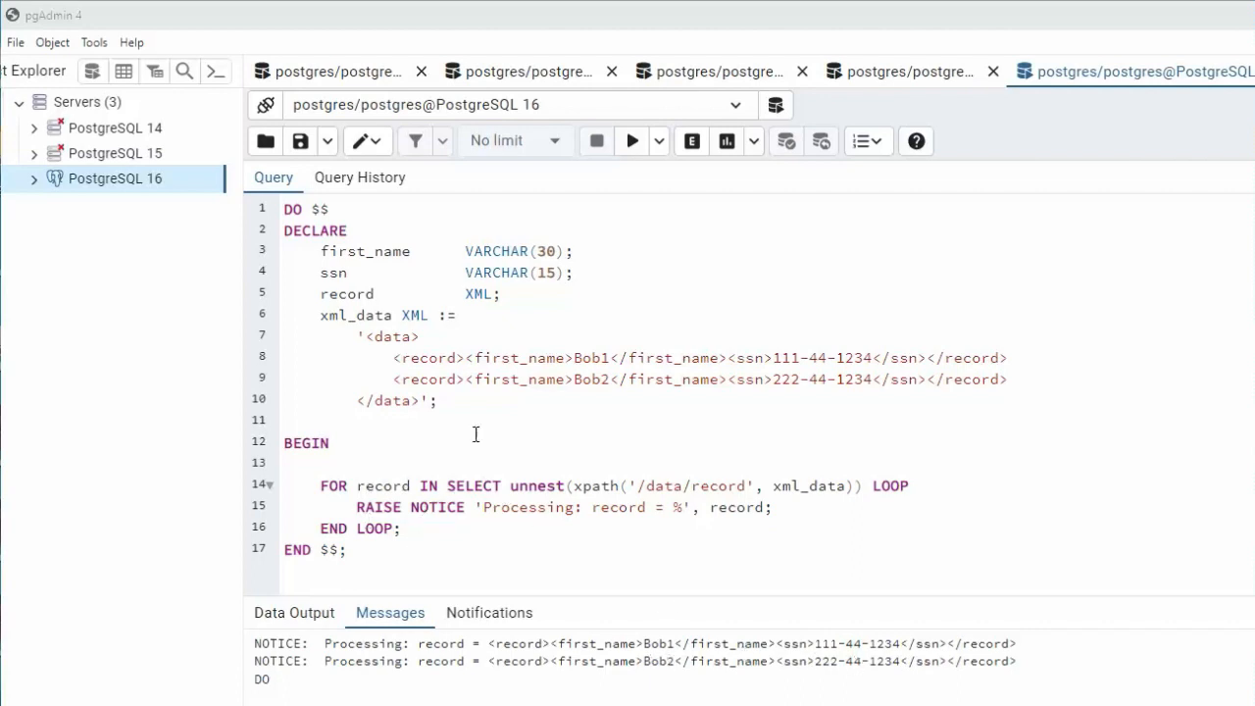
pyautogui.moveTo(522, 471)
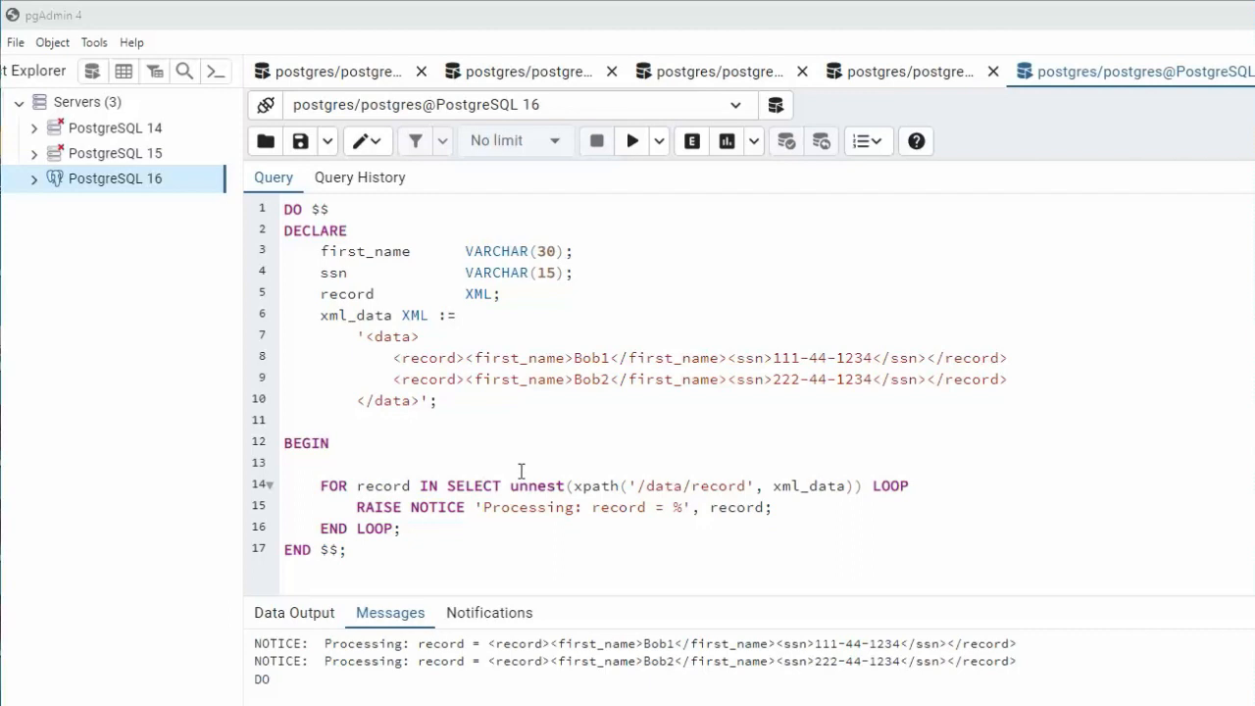
# - Place the cursor inside the loop body for the RAISE NOTICE per record
pyautogui.click(573, 357)
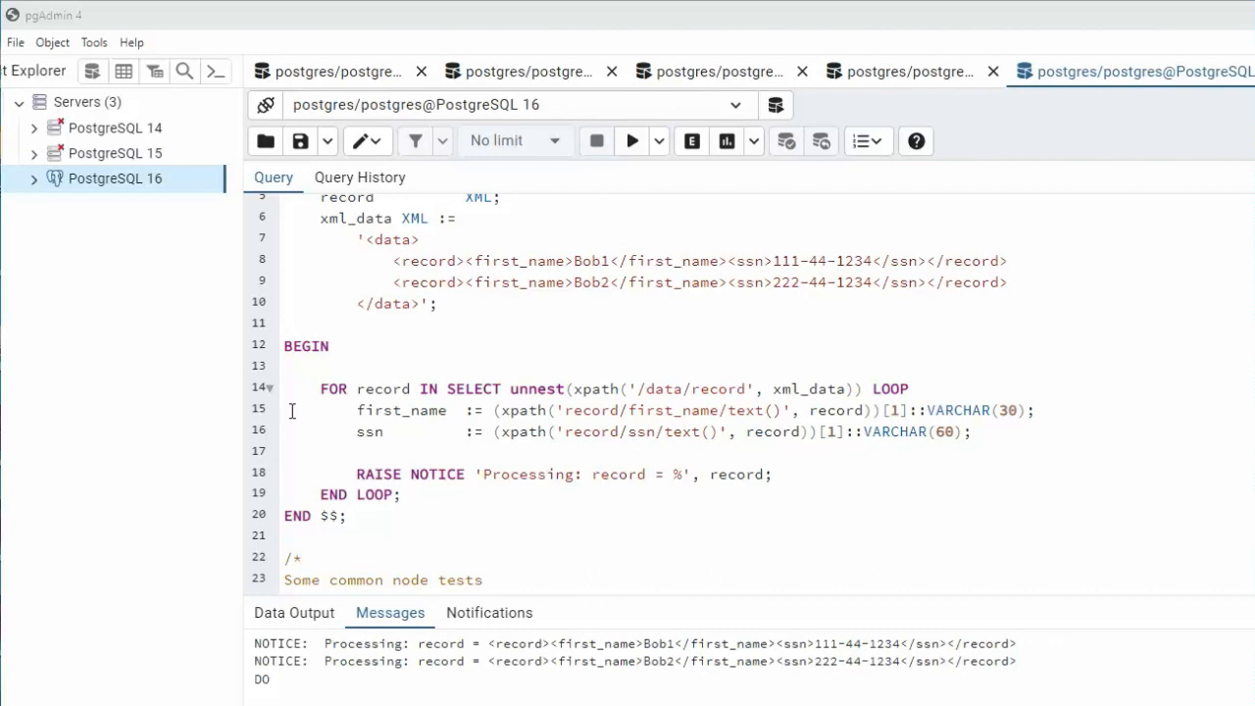
pyautogui.moveTo(365, 449)
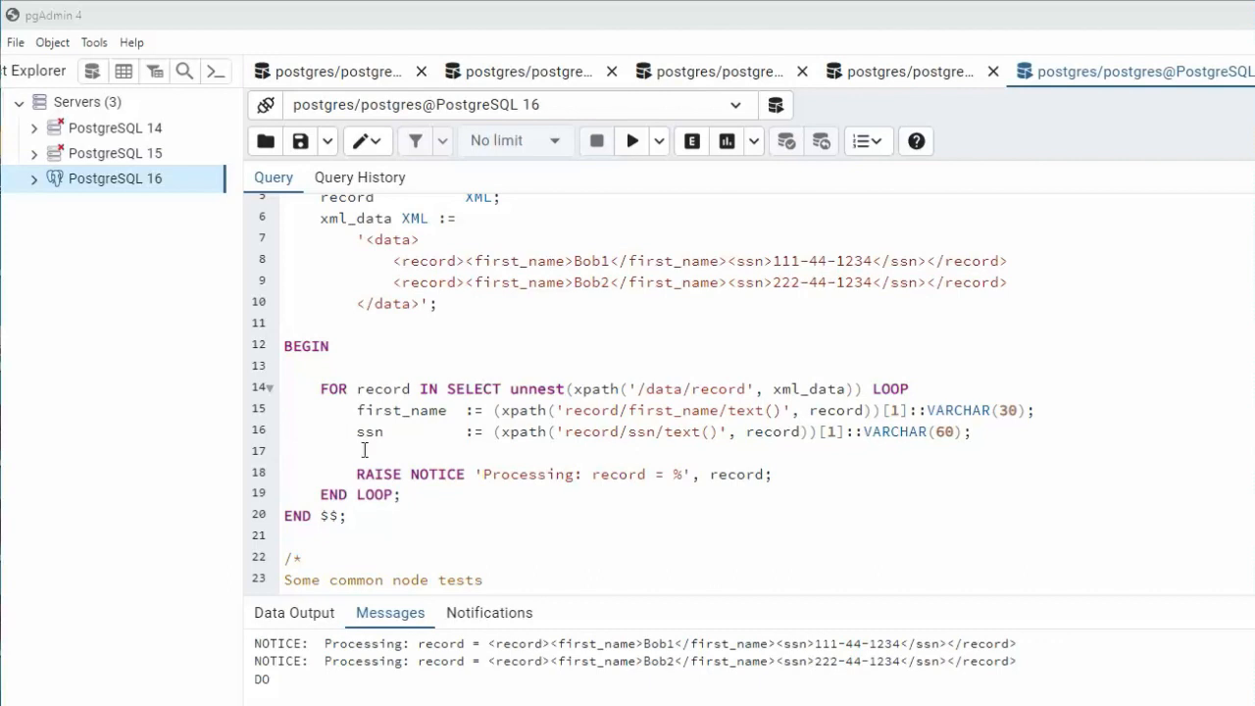
# - Review the record argument in the first_name xpath and the node-test comment below
pyautogui.doubleClick(369, 432)
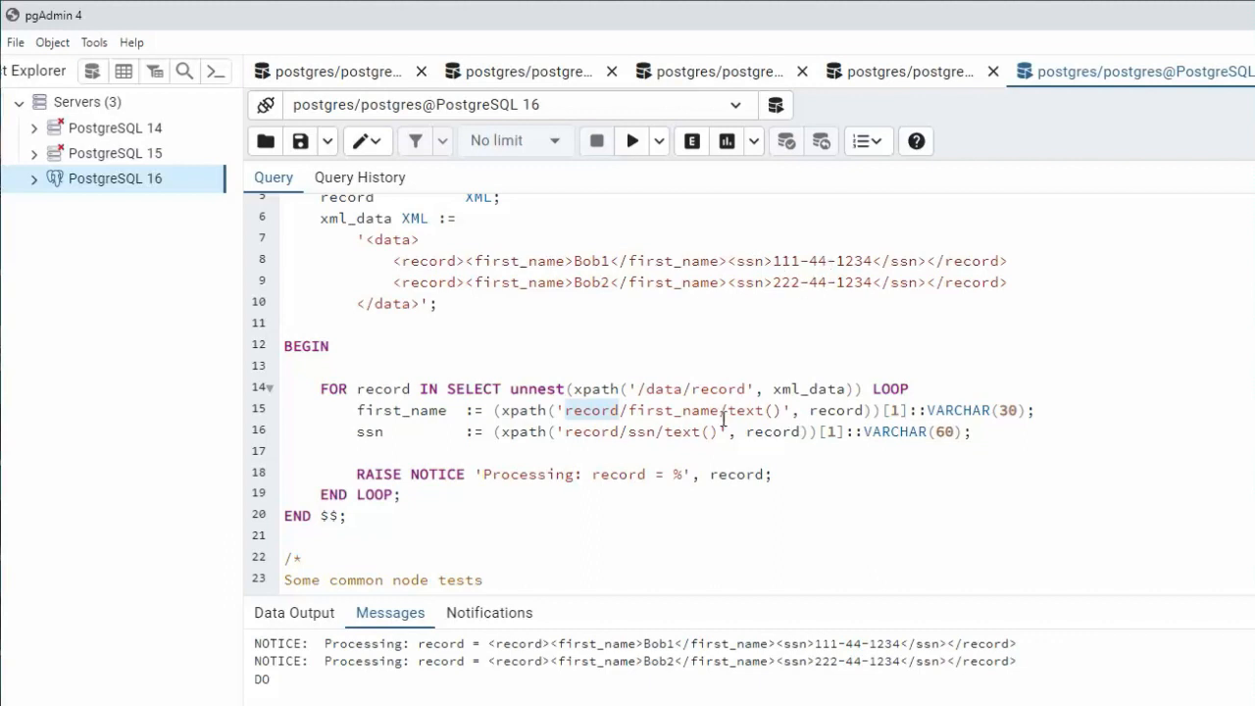
pyautogui.scroll(-3)
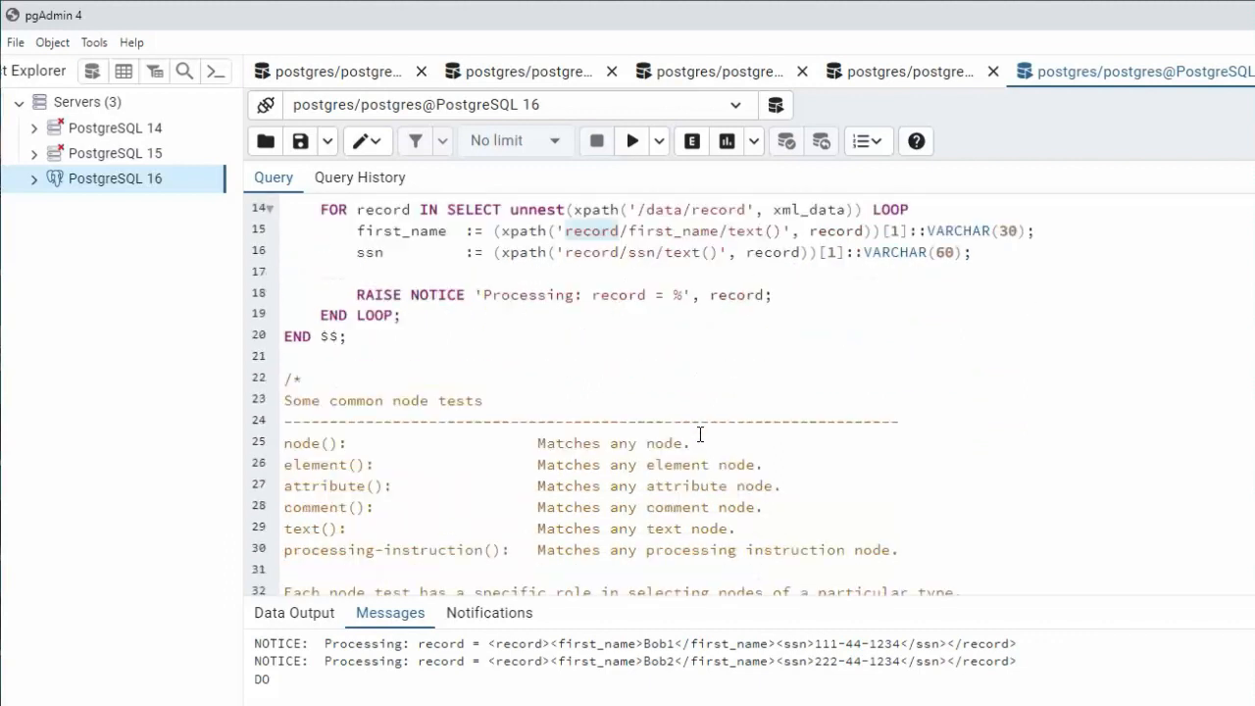
pyautogui.scroll(-3)
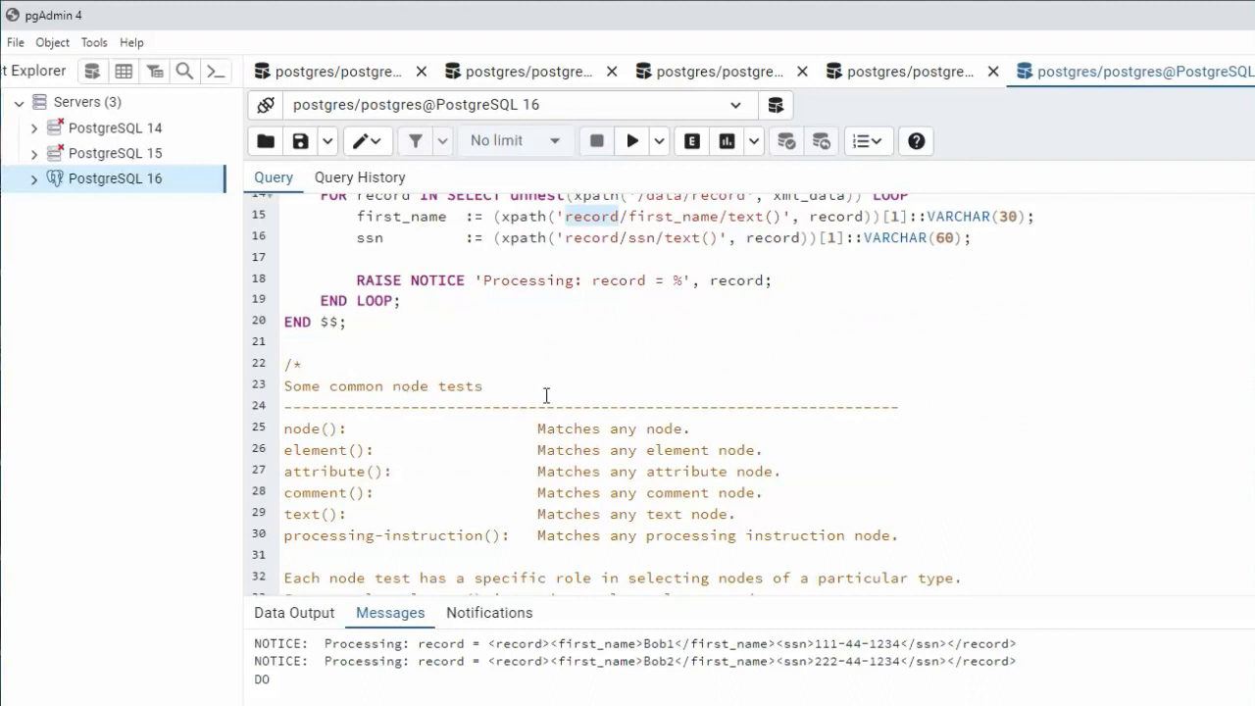
pyautogui.moveTo(308, 429)
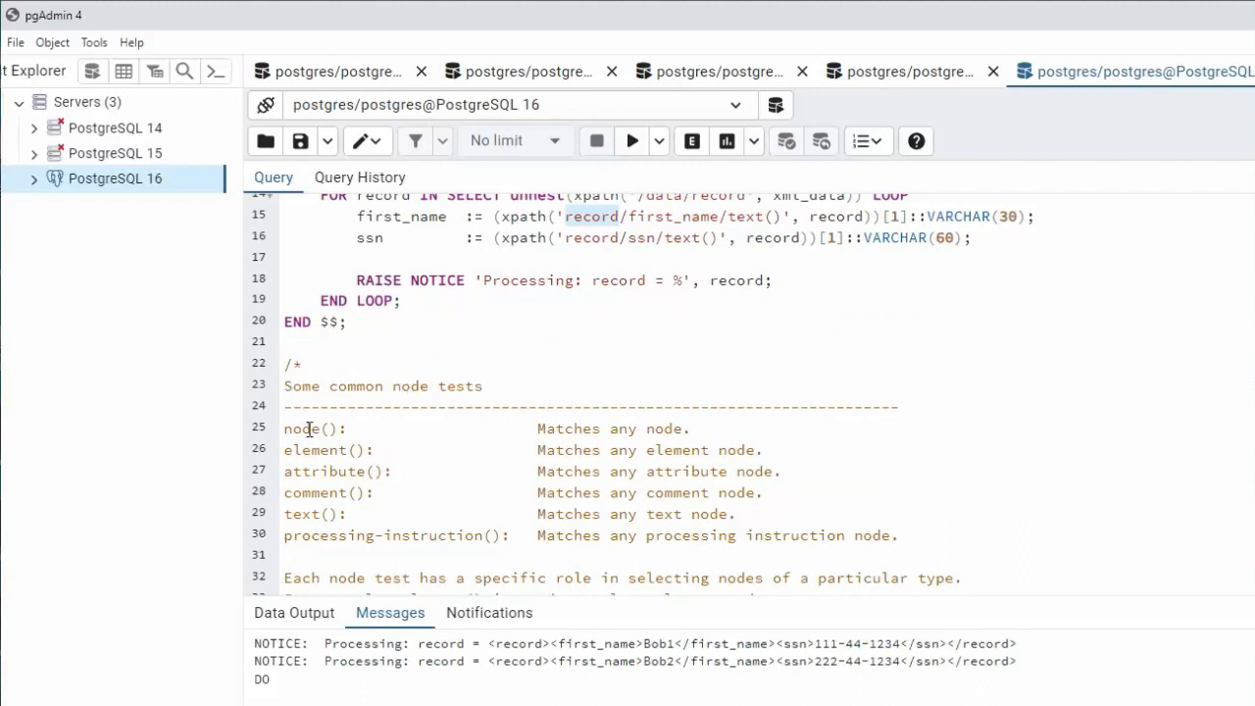
pyautogui.moveTo(329, 470)
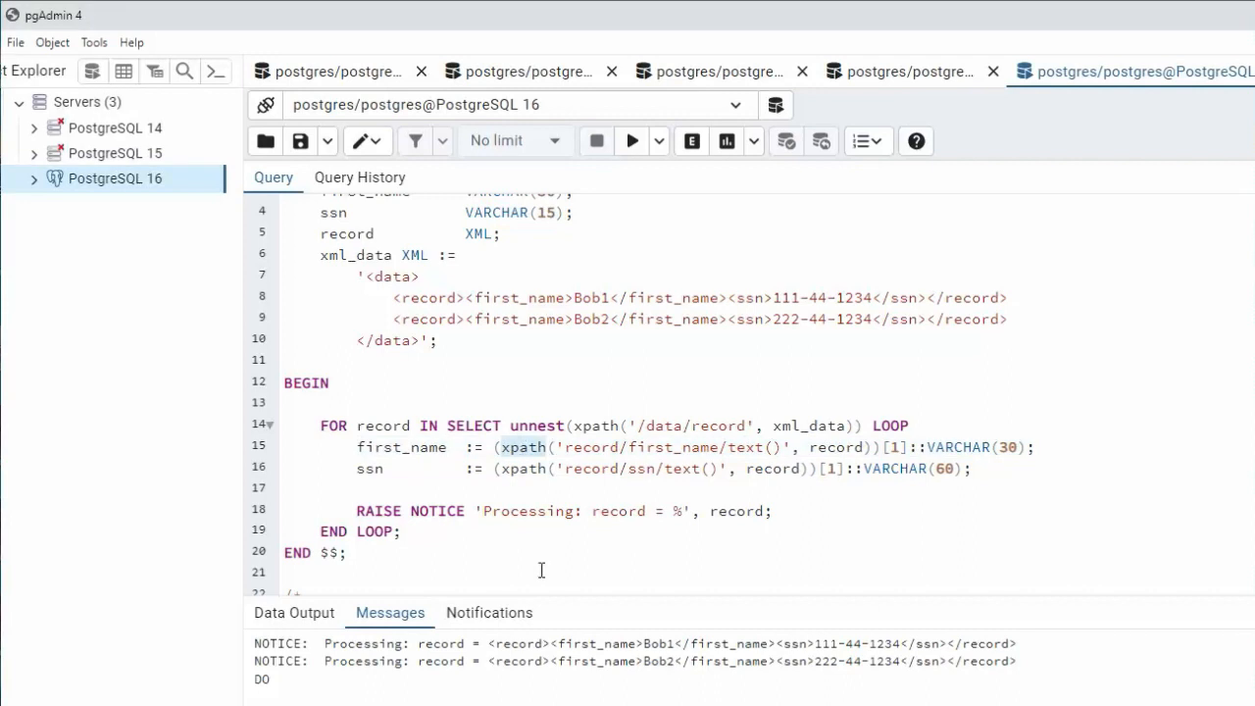
pyautogui.moveTo(852, 451)
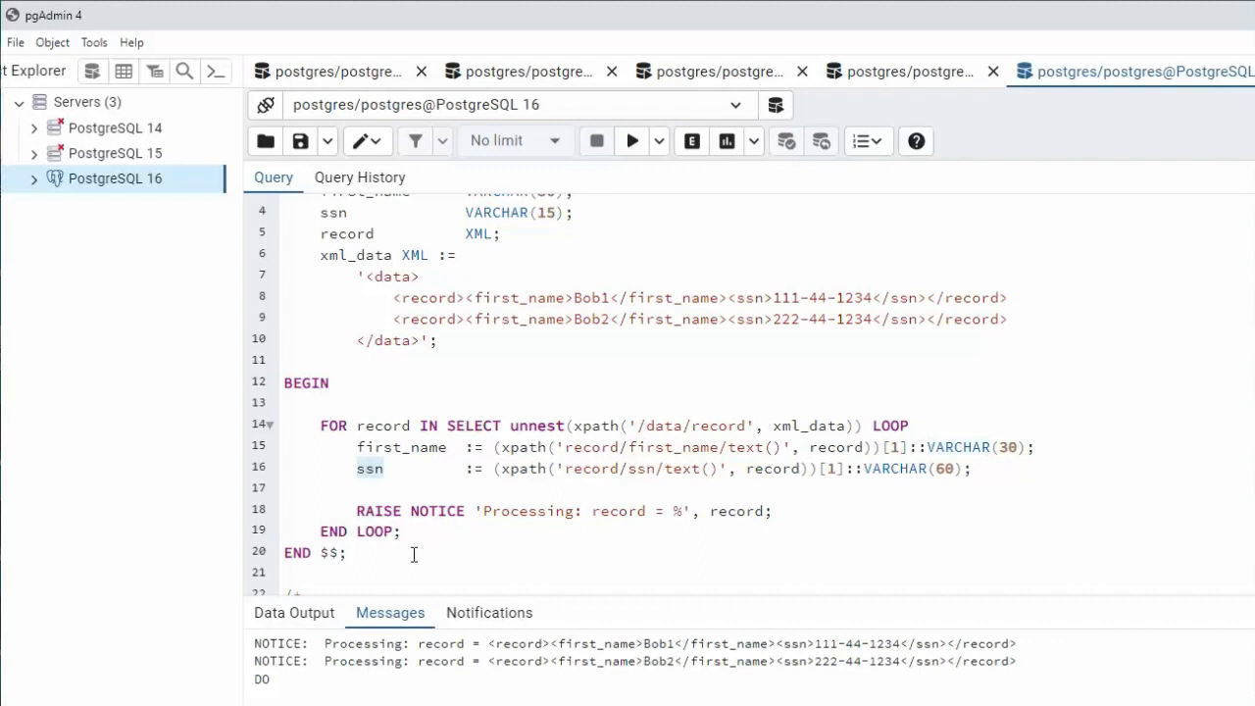
pyautogui.moveTo(717, 466)
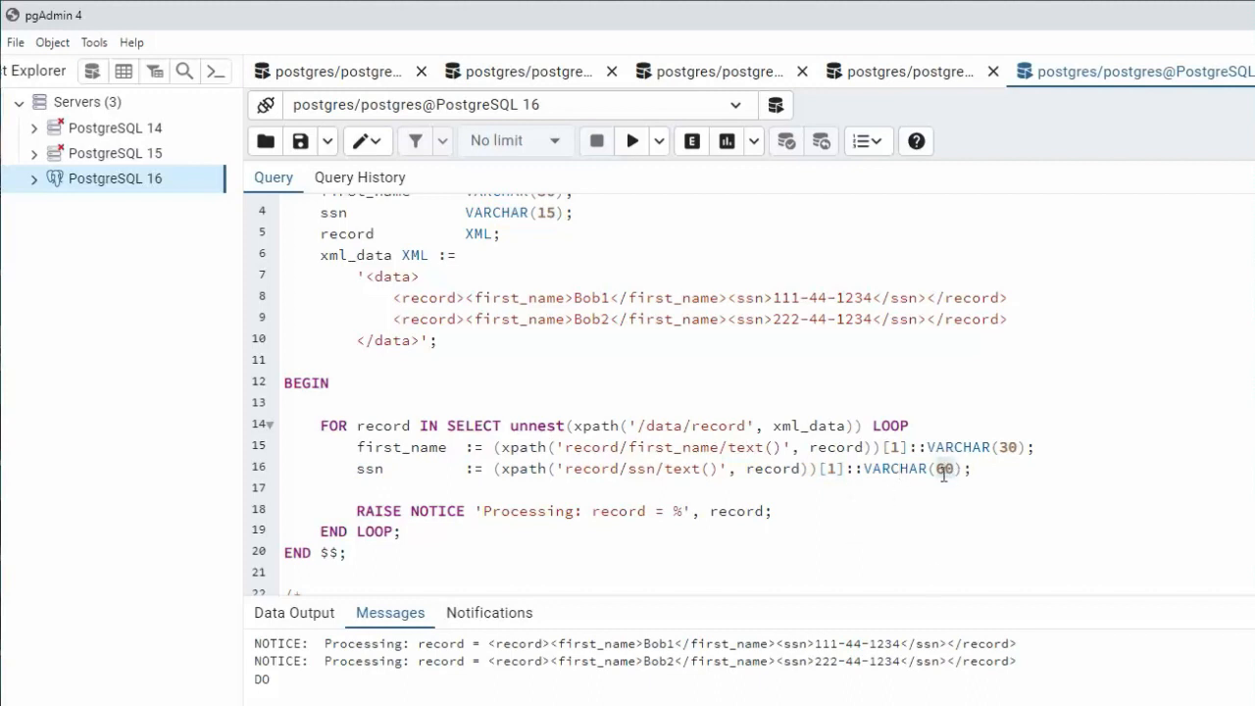
# - Change the ssn cast from VARCHAR(60) to VARCHAR(15)
pyautogui.write('15')
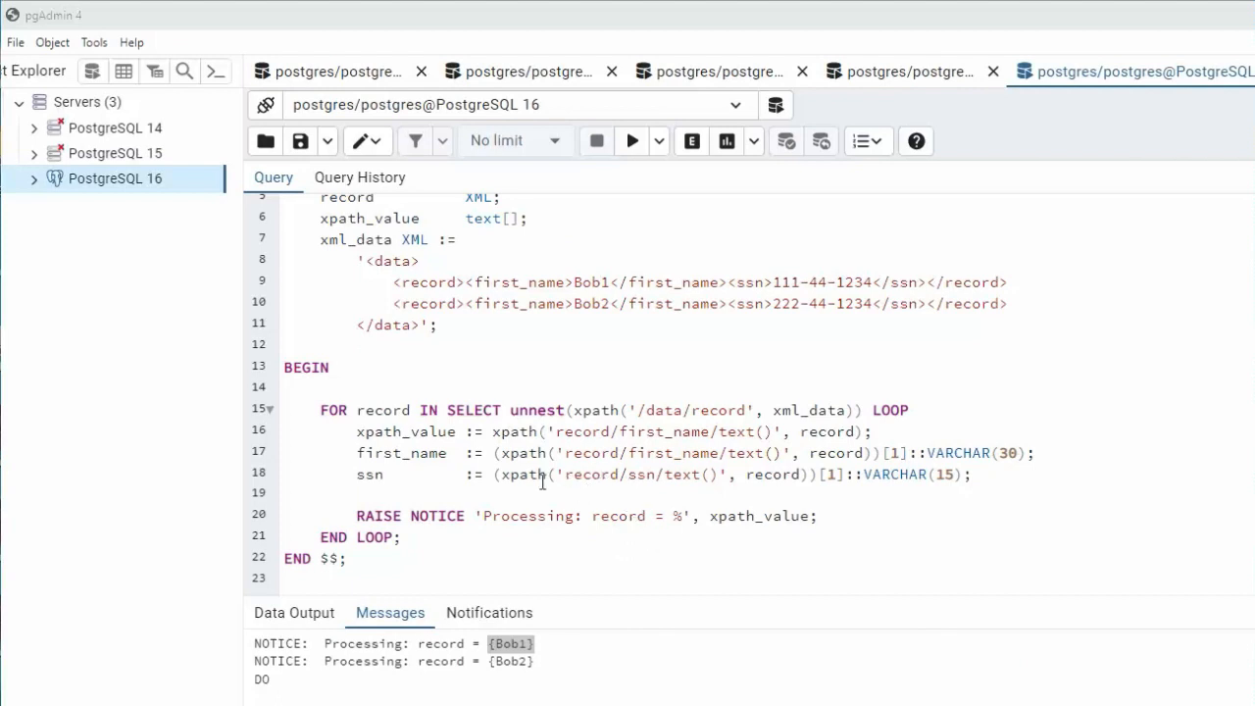
pyautogui.moveTo(400, 267)
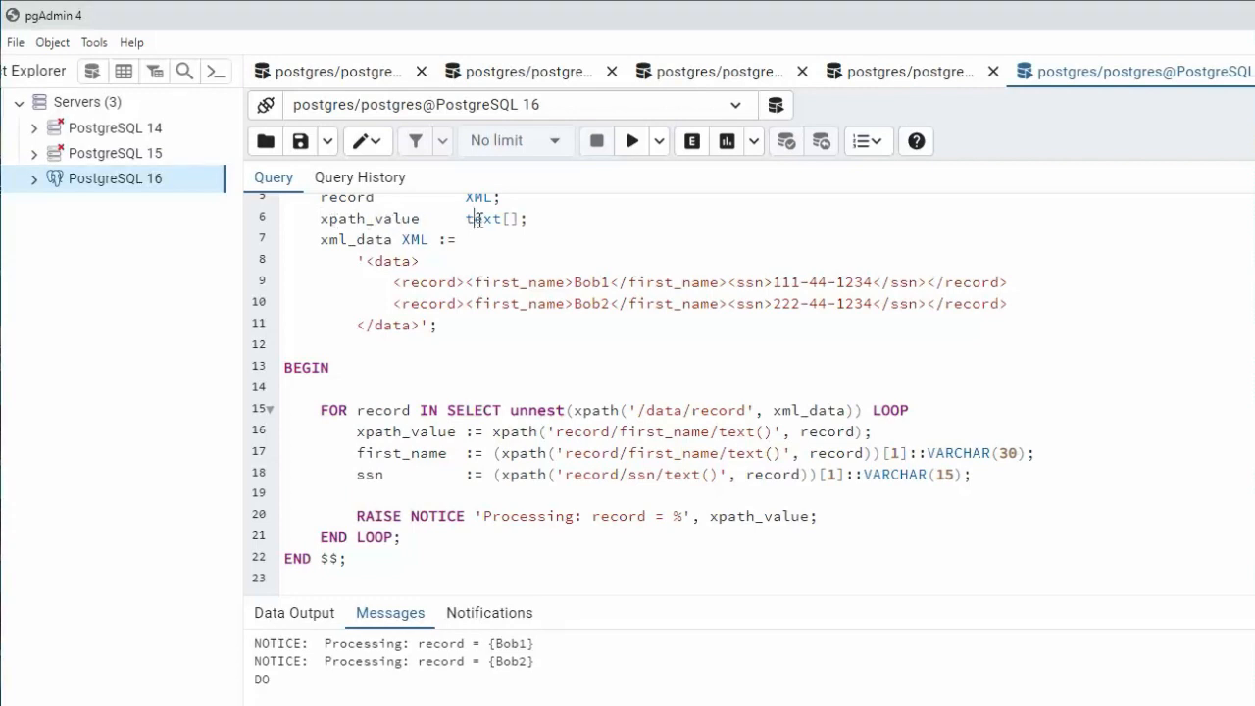
# - Review the xpath_value assignment and the extracted name Bob1 in the notices
pyautogui.doubleClick(404, 431)
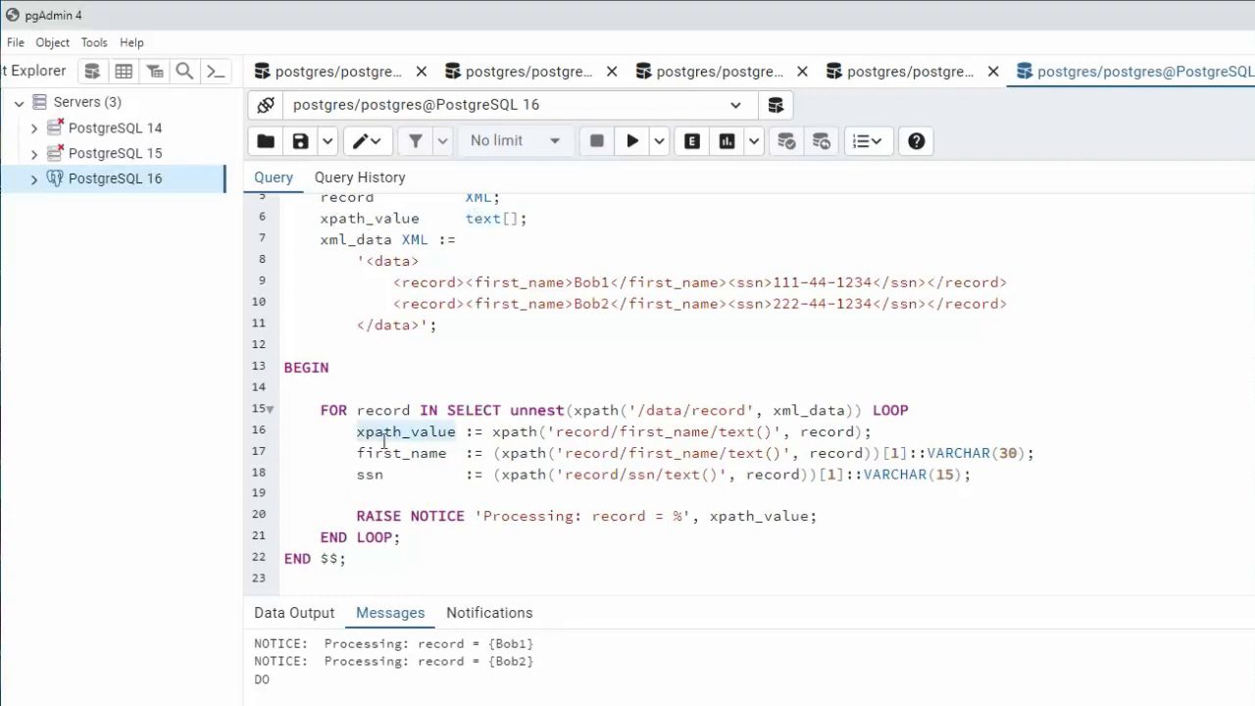
pyautogui.moveTo(383, 502)
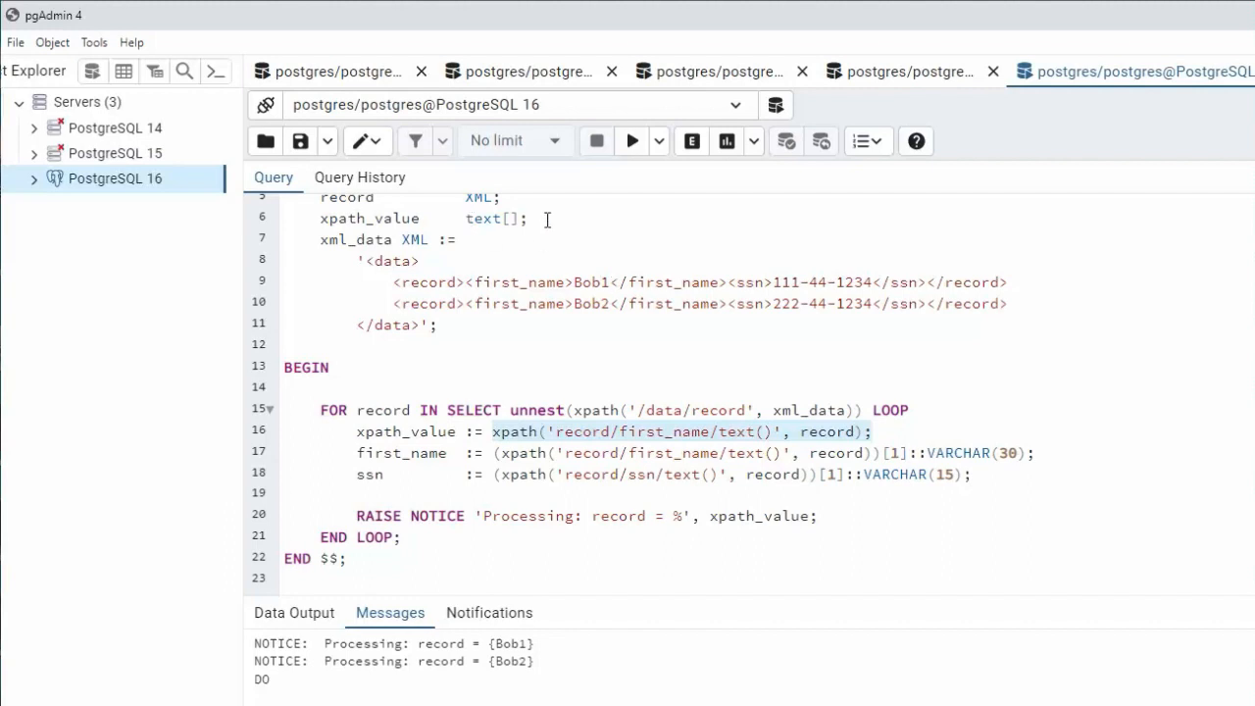
pyautogui.moveTo(483, 645)
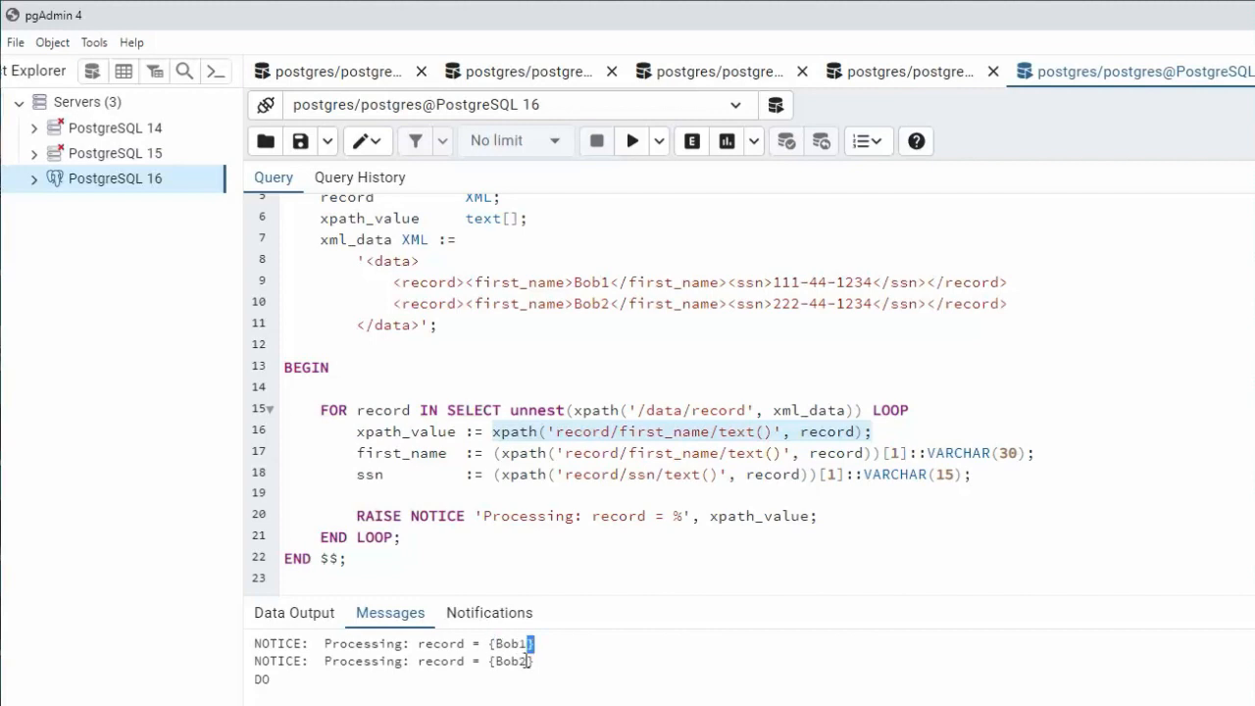
pyautogui.doubleClick(510, 644)
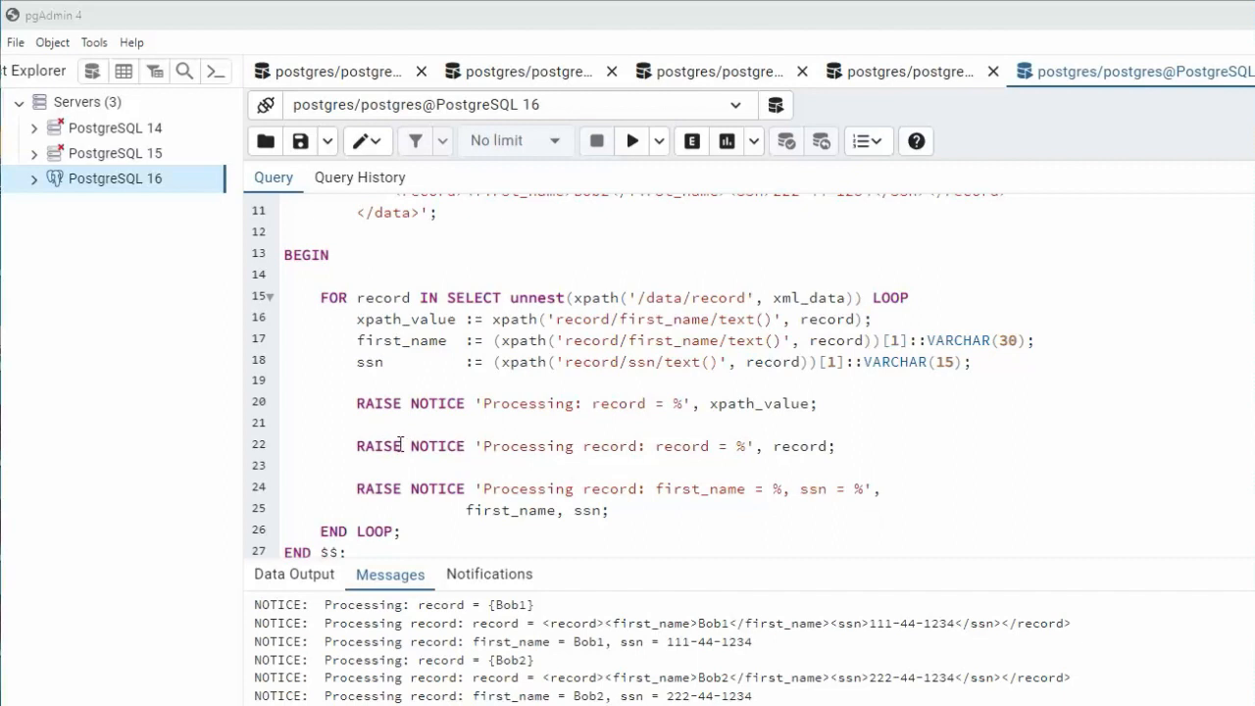
pyautogui.moveTo(785, 439)
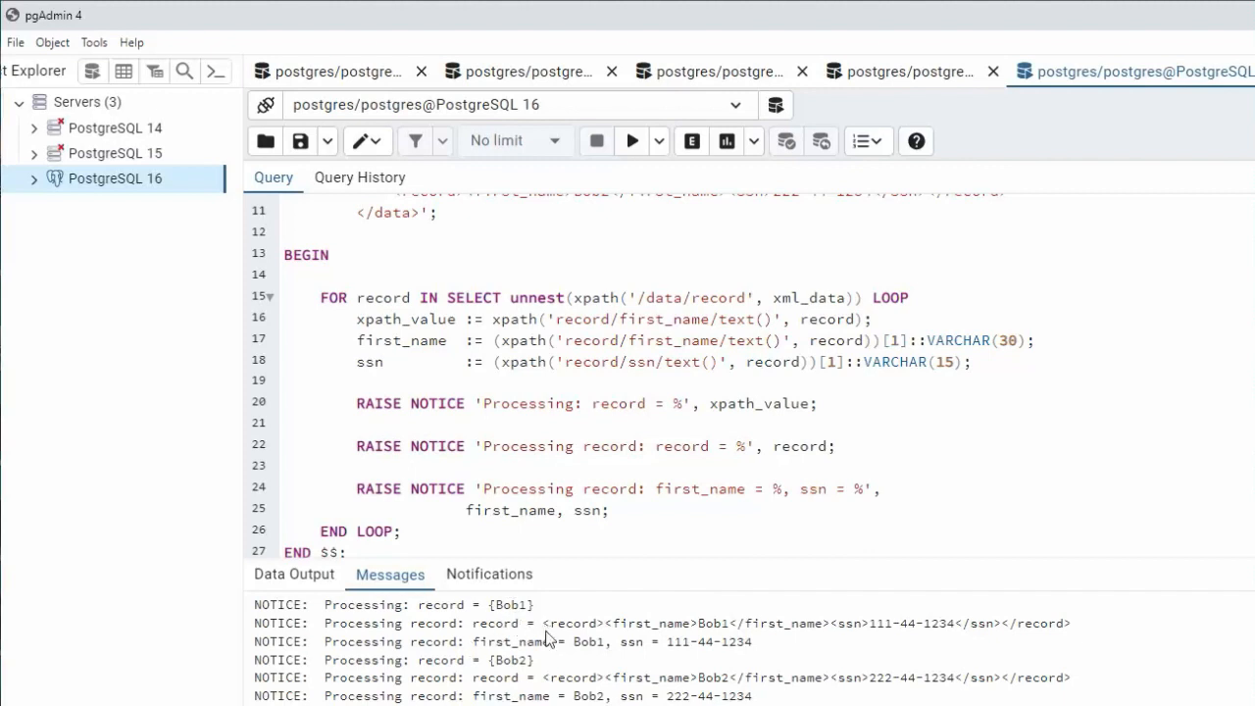
pyautogui.moveTo(808, 651)
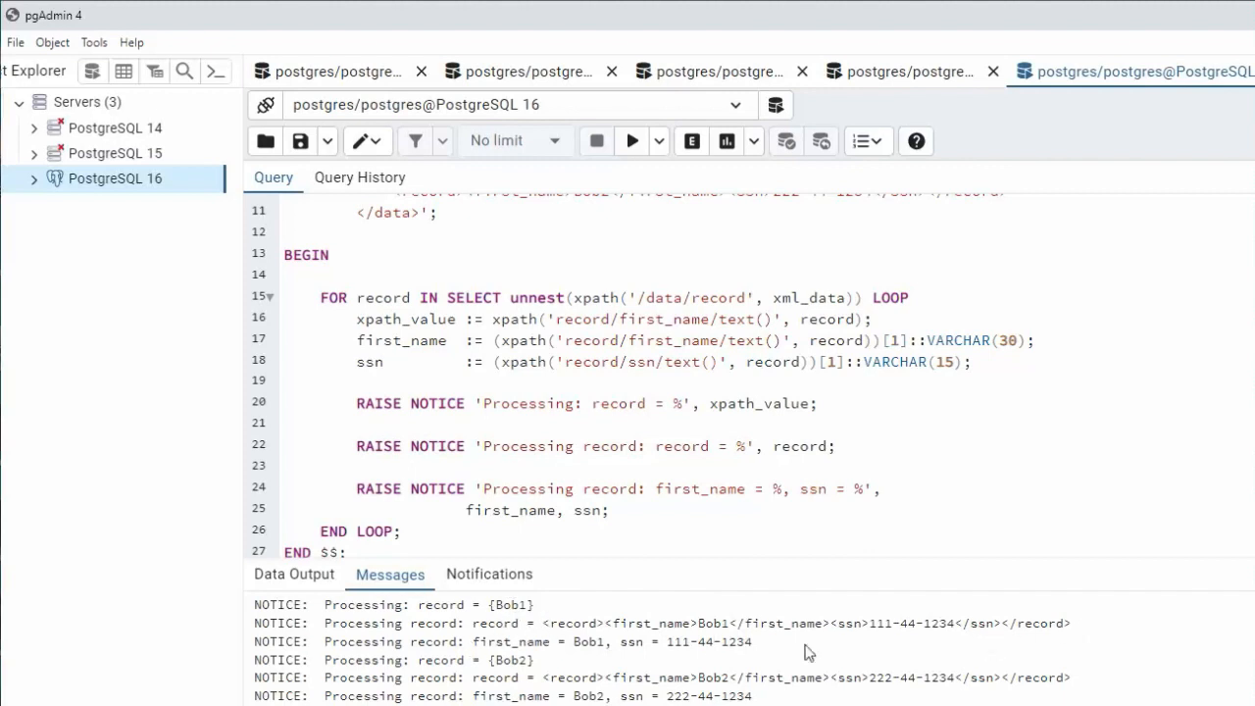
pyautogui.moveTo(571, 641)
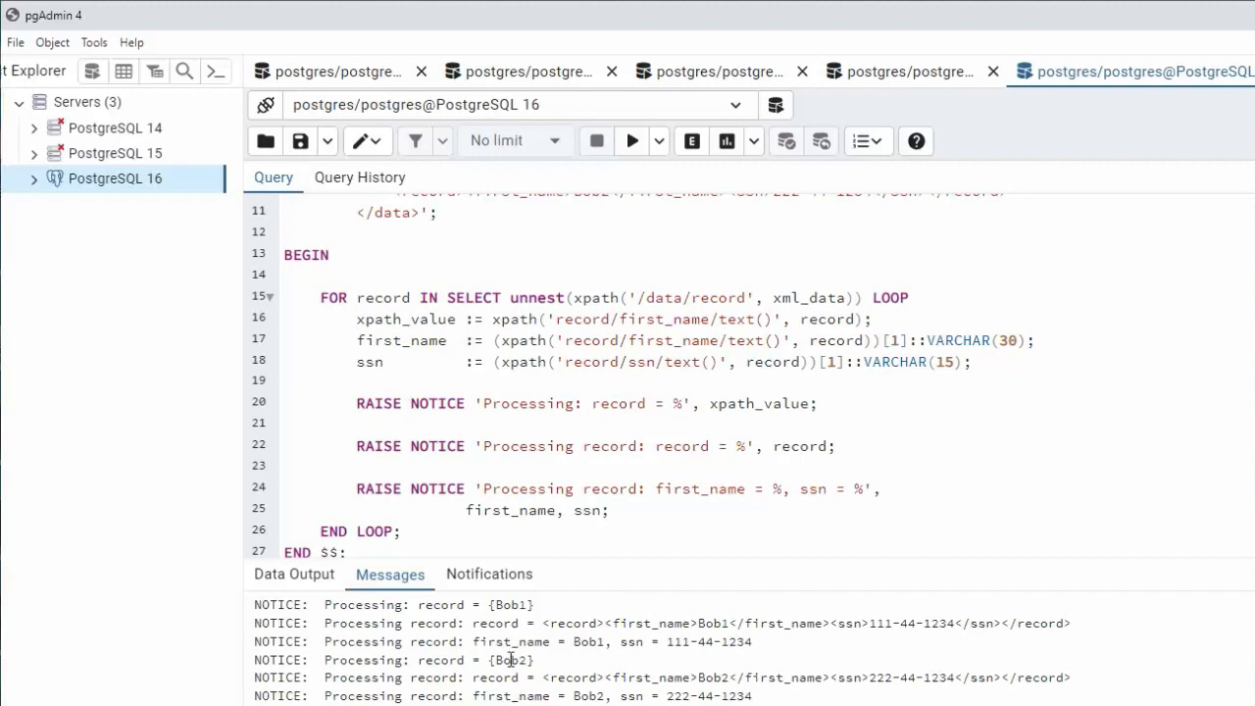
# - Review the name Bob2 in the notices after the new RAISE NOTICE lines
pyautogui.doubleClick(510, 659)
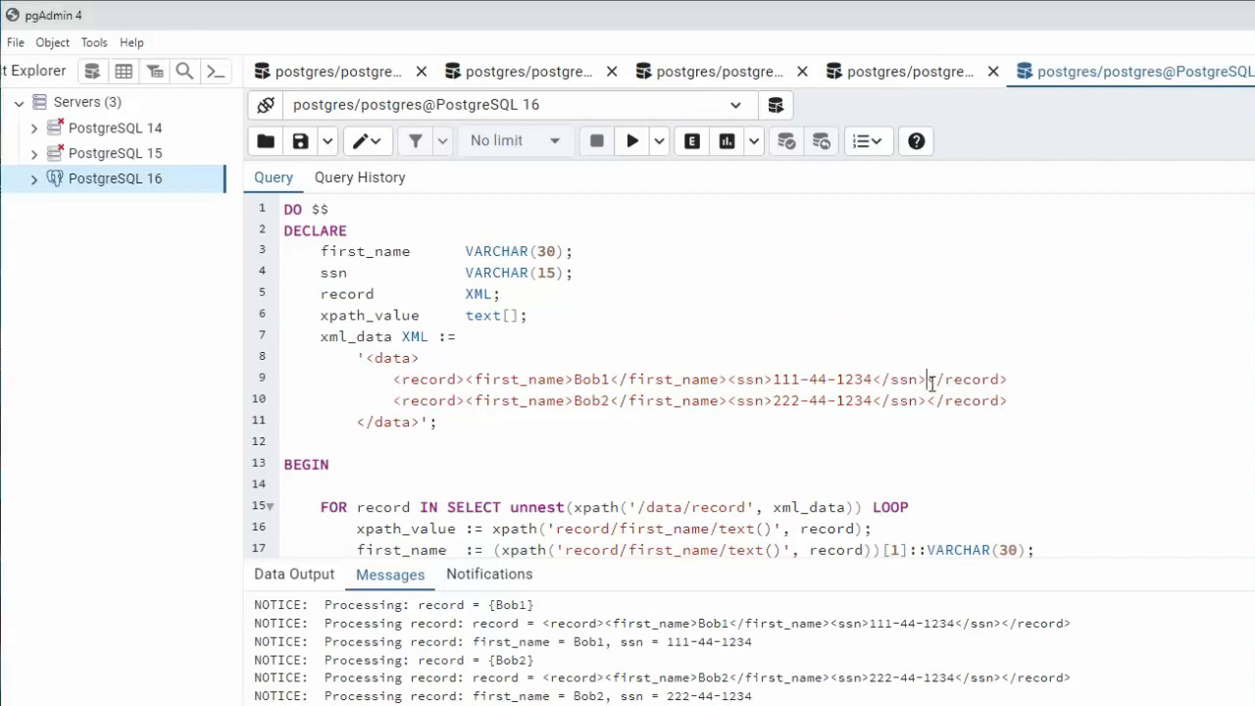
# - Add <age>23</age> to the XML, declare age INT, and select the INT cast on the age line
pyautogui.write('<age>23</age><')
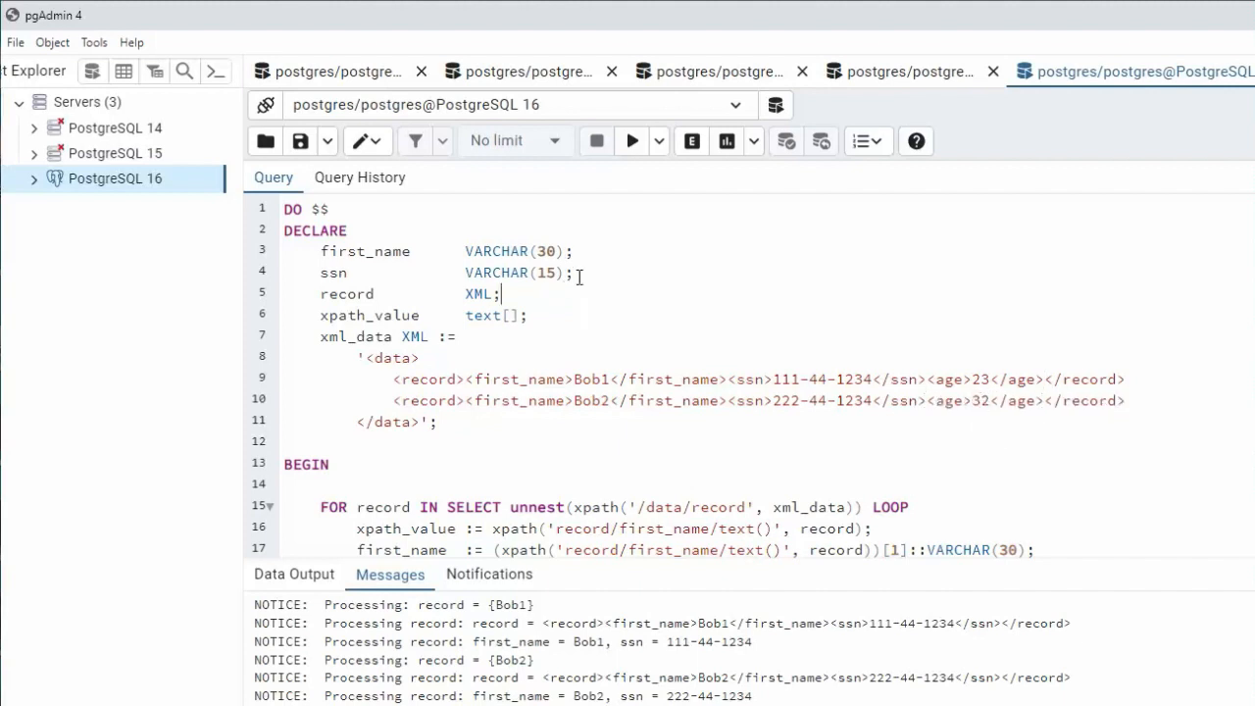
pyautogui.write('age\tINT;')
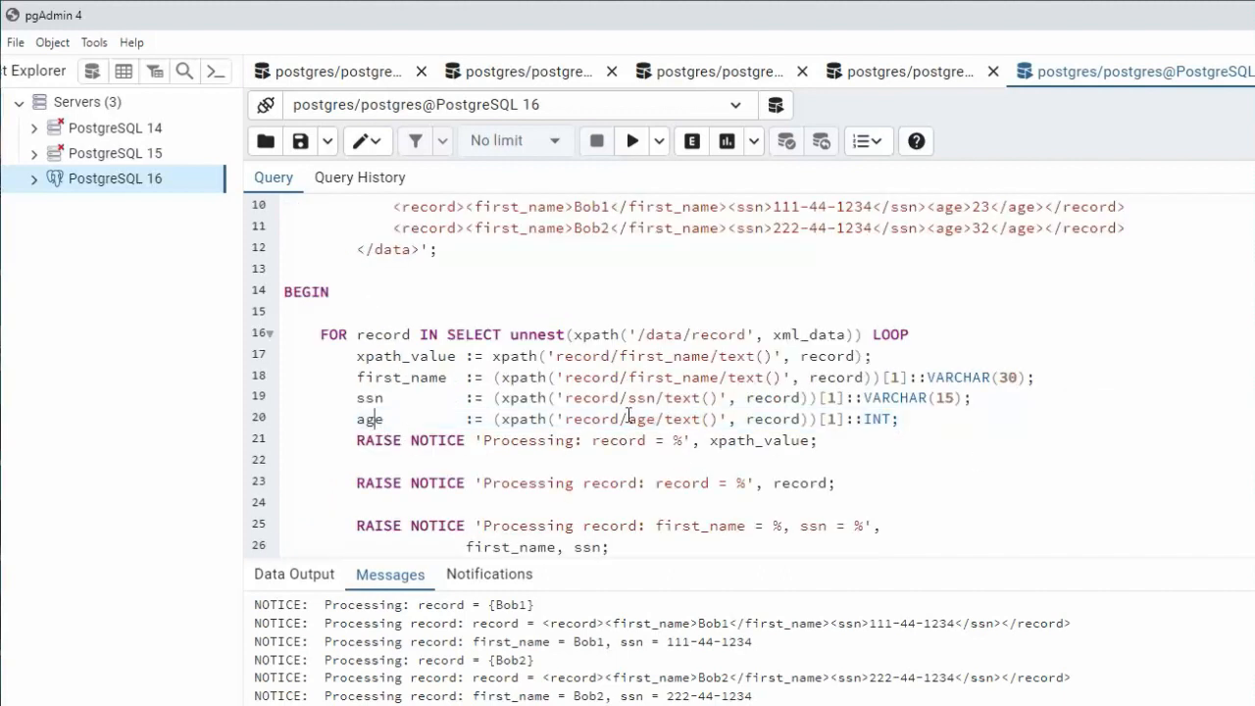
pyautogui.doubleClick(879, 420)
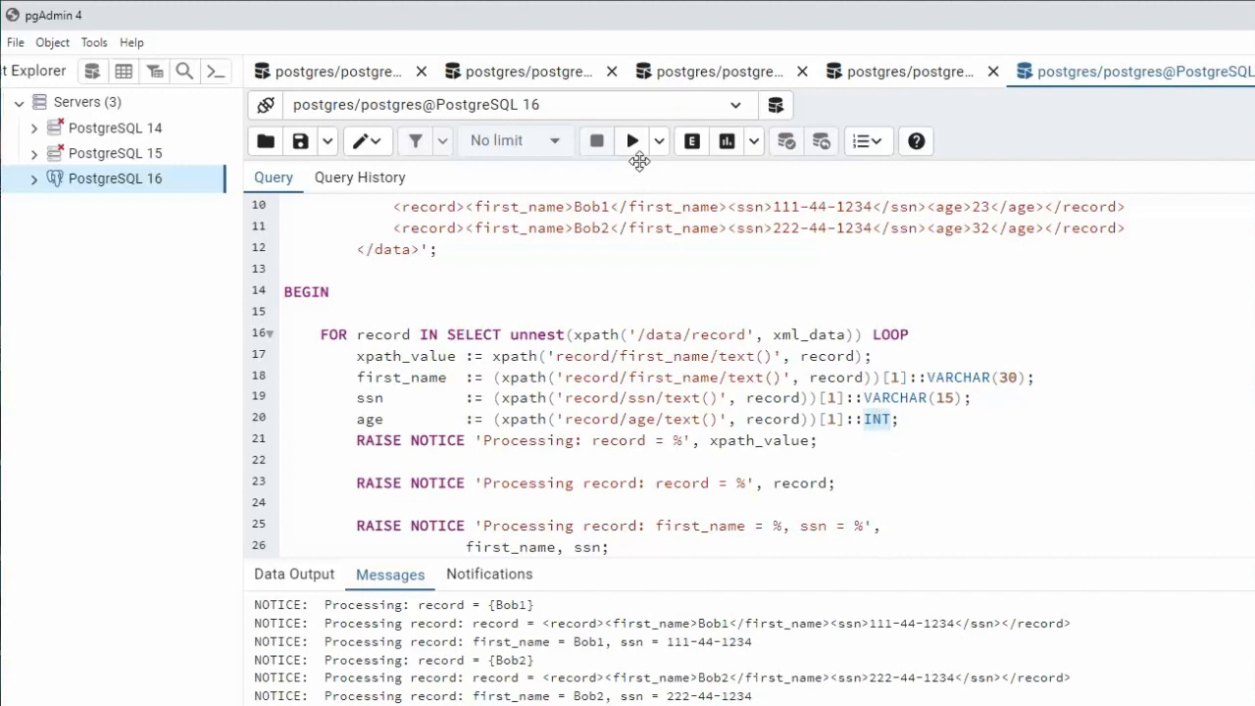
# - Execute with only INT selected, producing a syntax error at or near INT
pyautogui.click(632, 141)
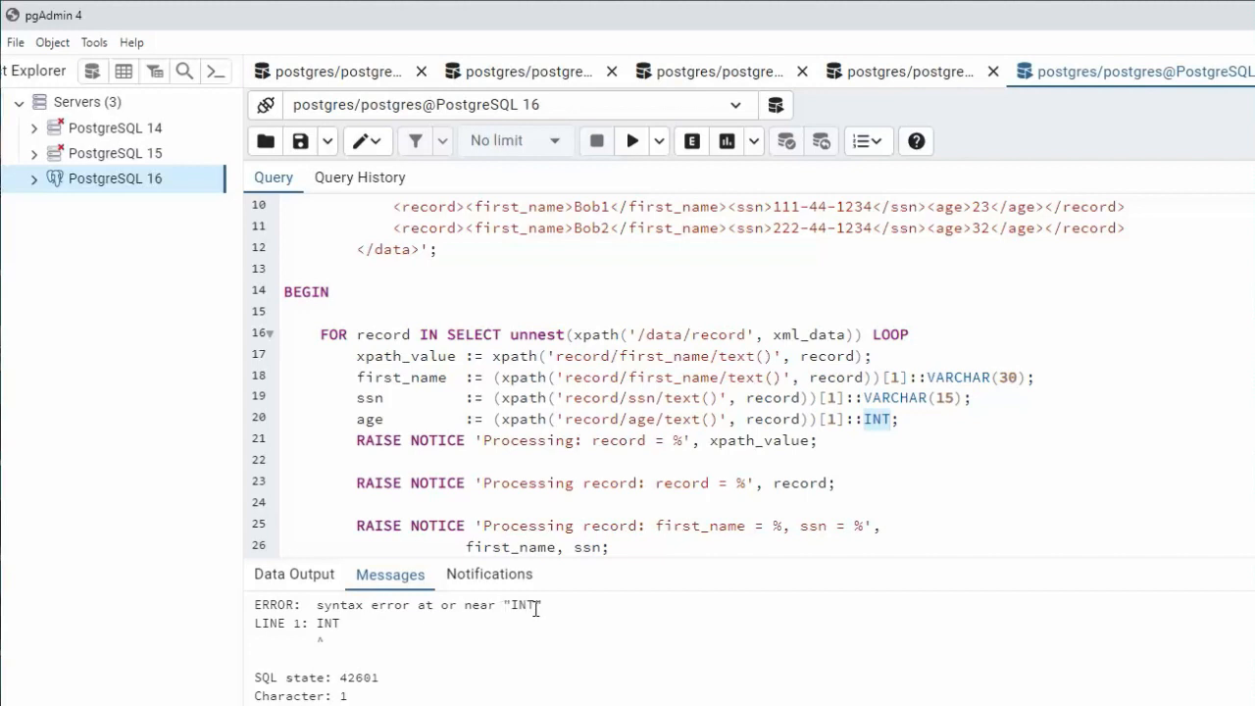
pyautogui.click(632, 141)
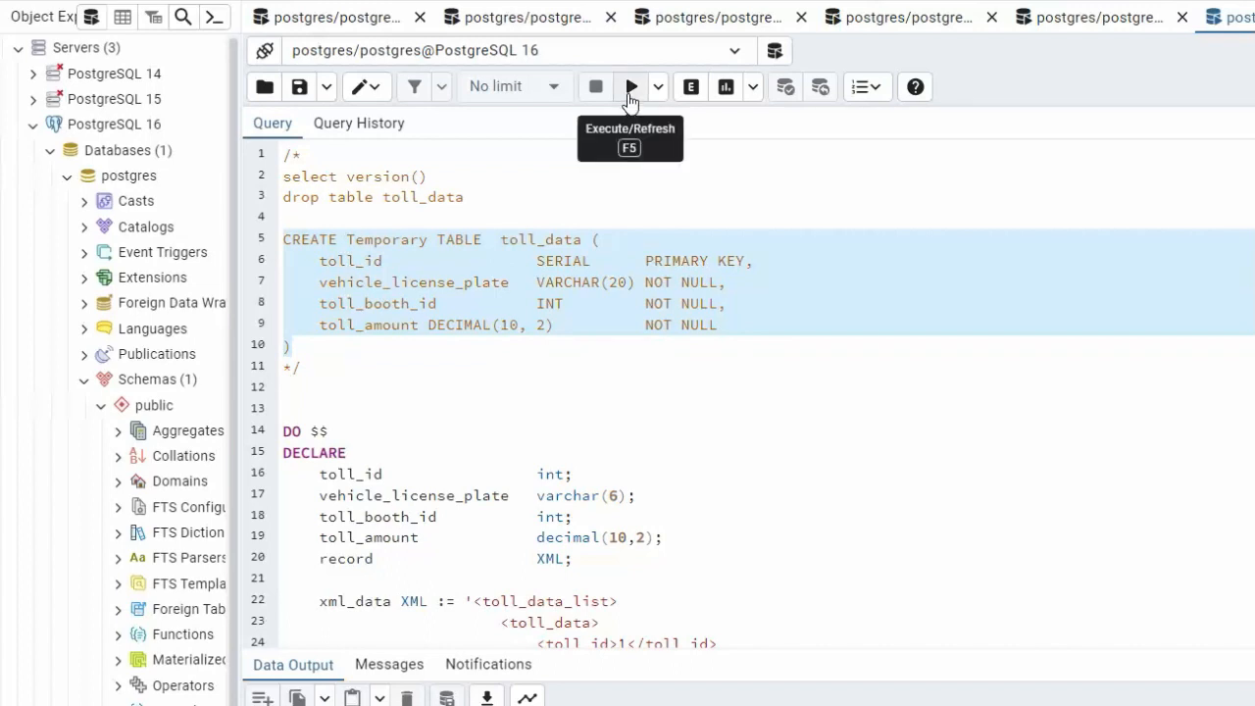
# - Create the temporary toll_data table and review the xml_data and toll_id declarations
pyautogui.click(632, 86)
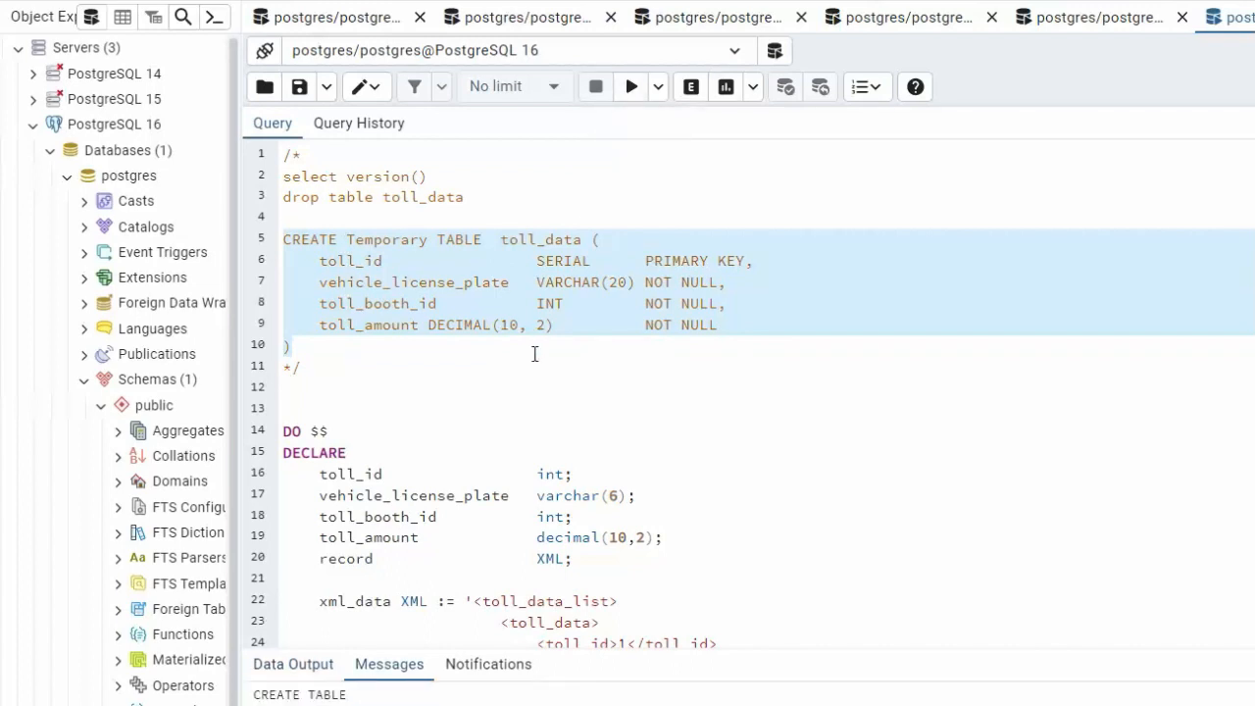
pyautogui.scroll(-3)
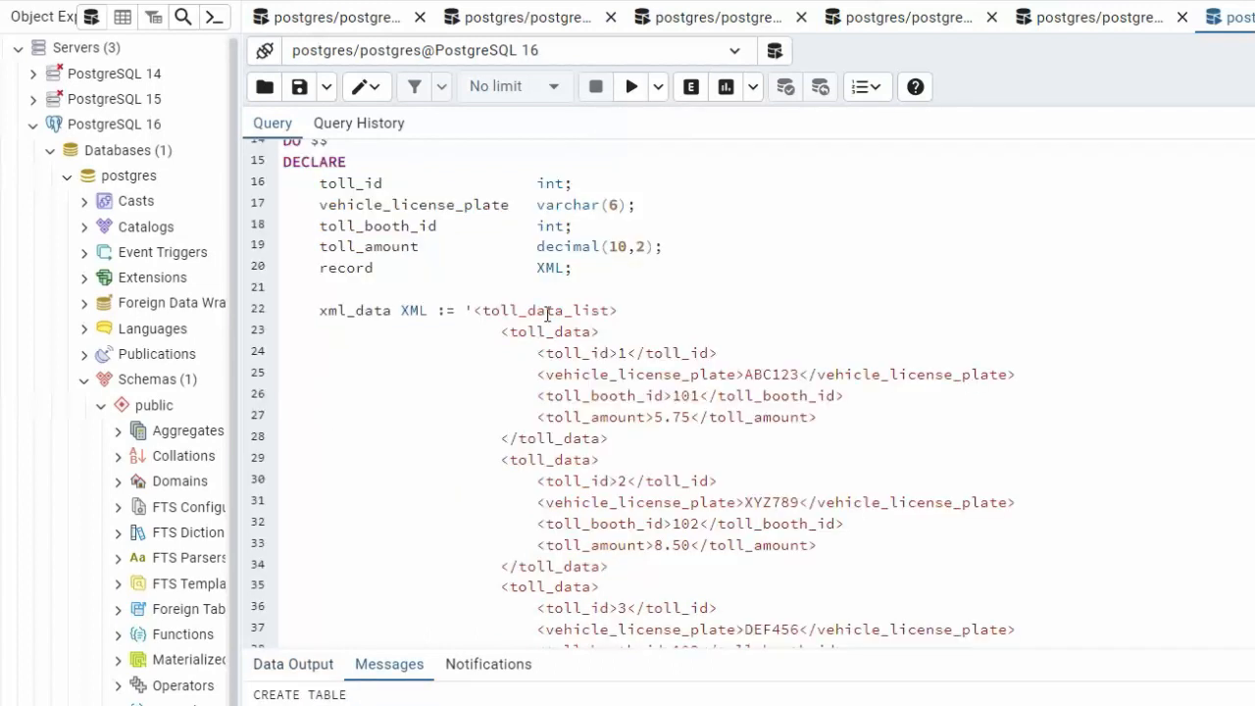
pyautogui.doubleClick(354, 310)
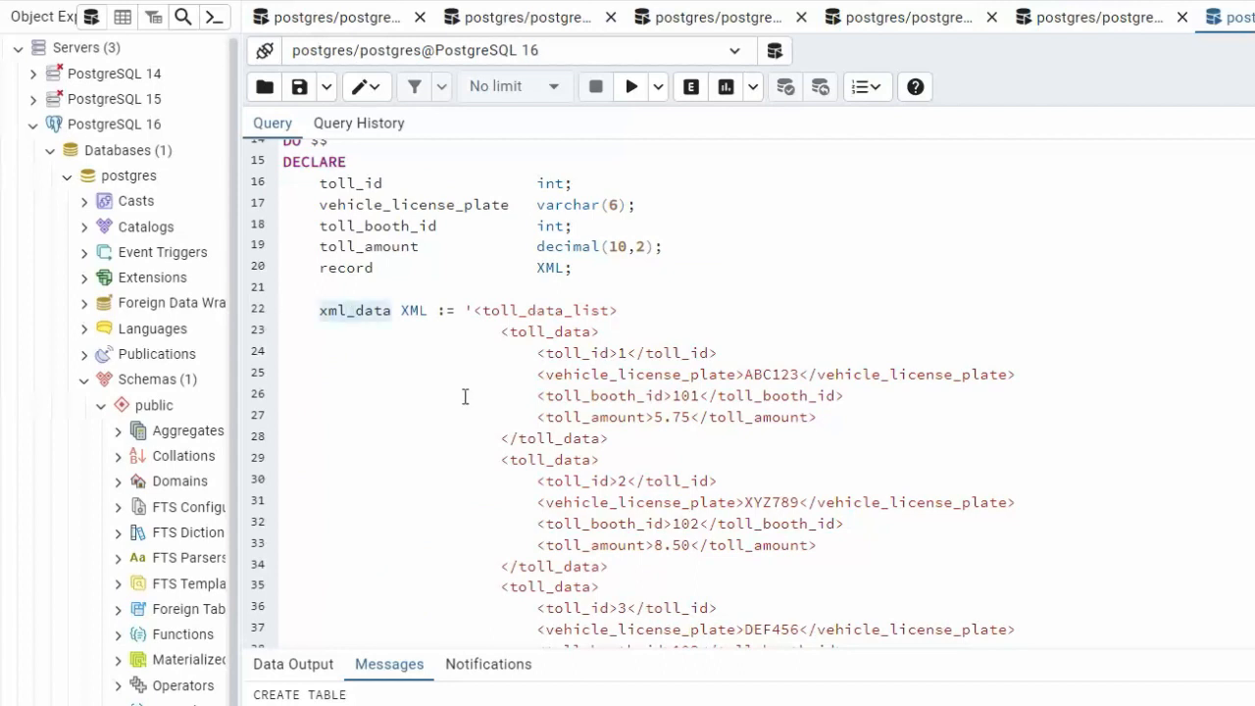
pyautogui.doubleClick(545, 310)
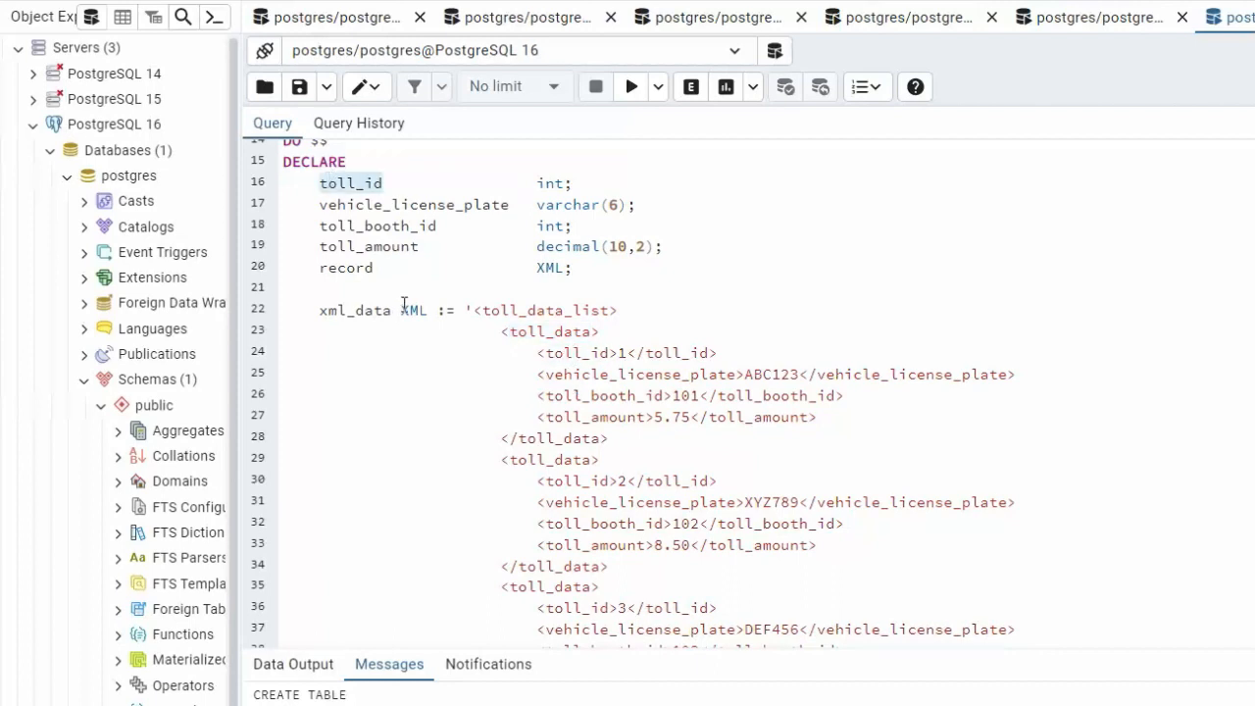
# - Review the toll_amount element in the XML and the loop's xpath extraction
pyautogui.doubleClick(640, 372)
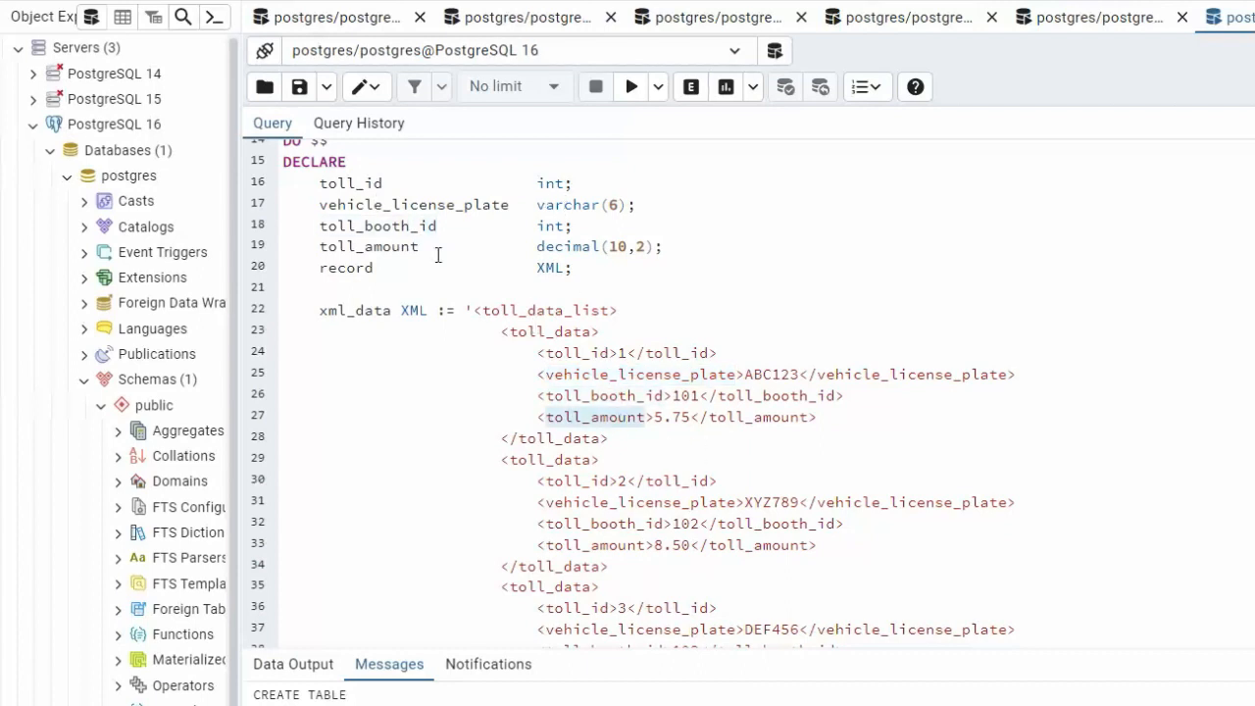
pyautogui.doubleClick(369, 247)
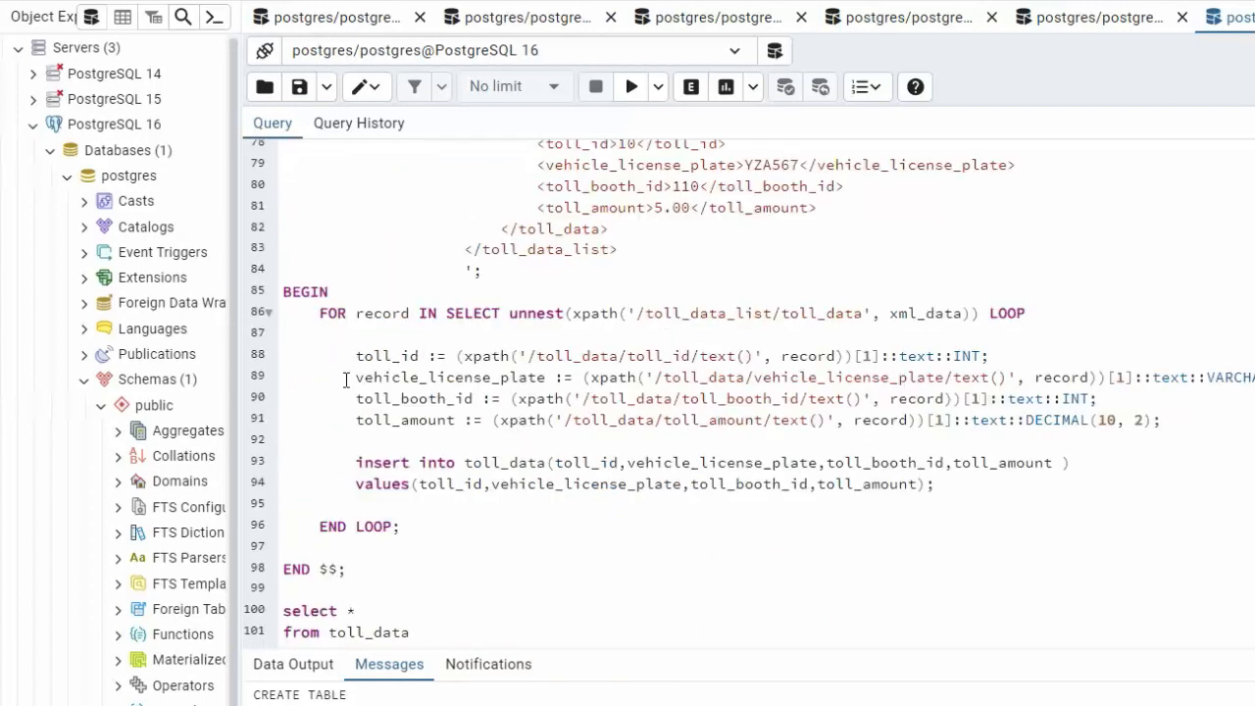
pyautogui.moveTo(620, 365)
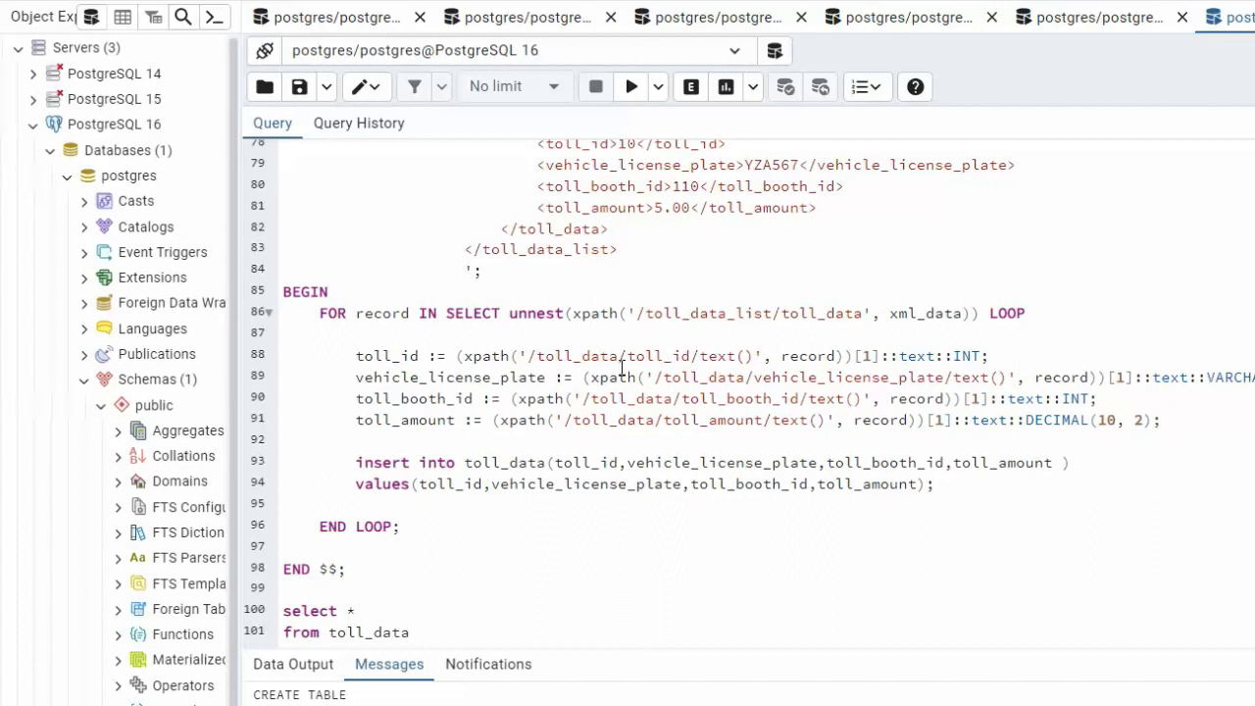
pyautogui.moveTo(475, 357)
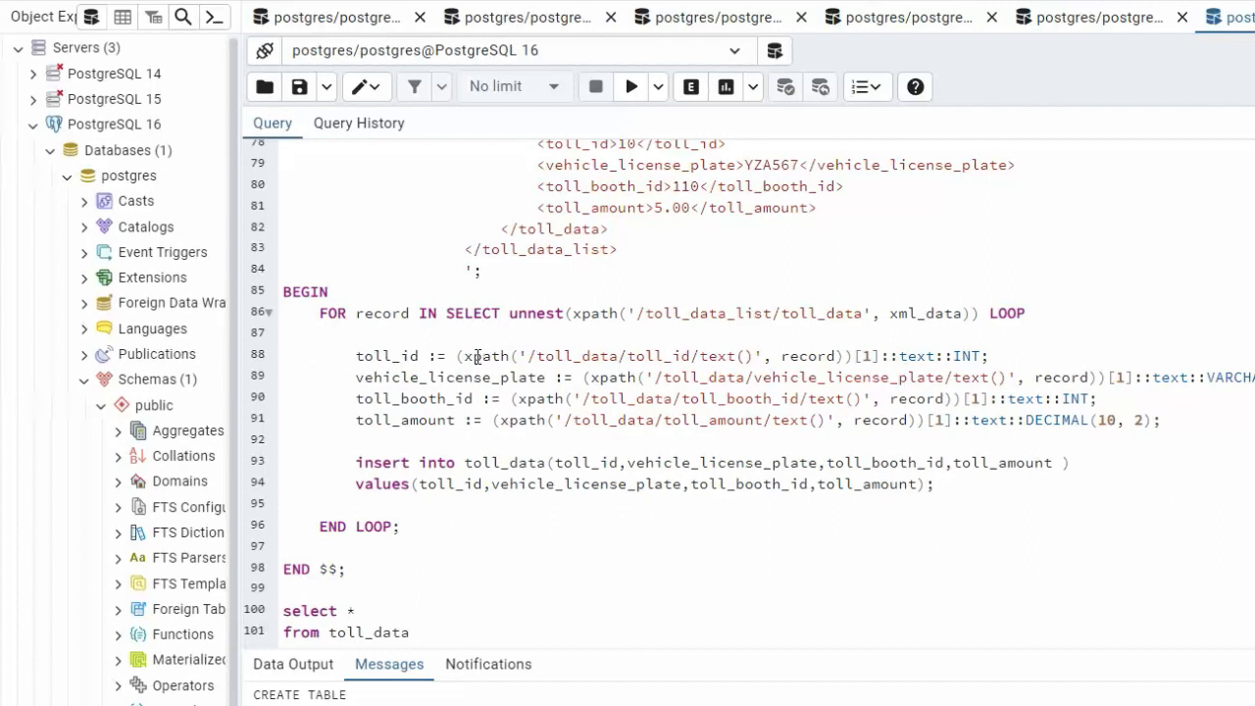
pyautogui.doubleClick(487, 357)
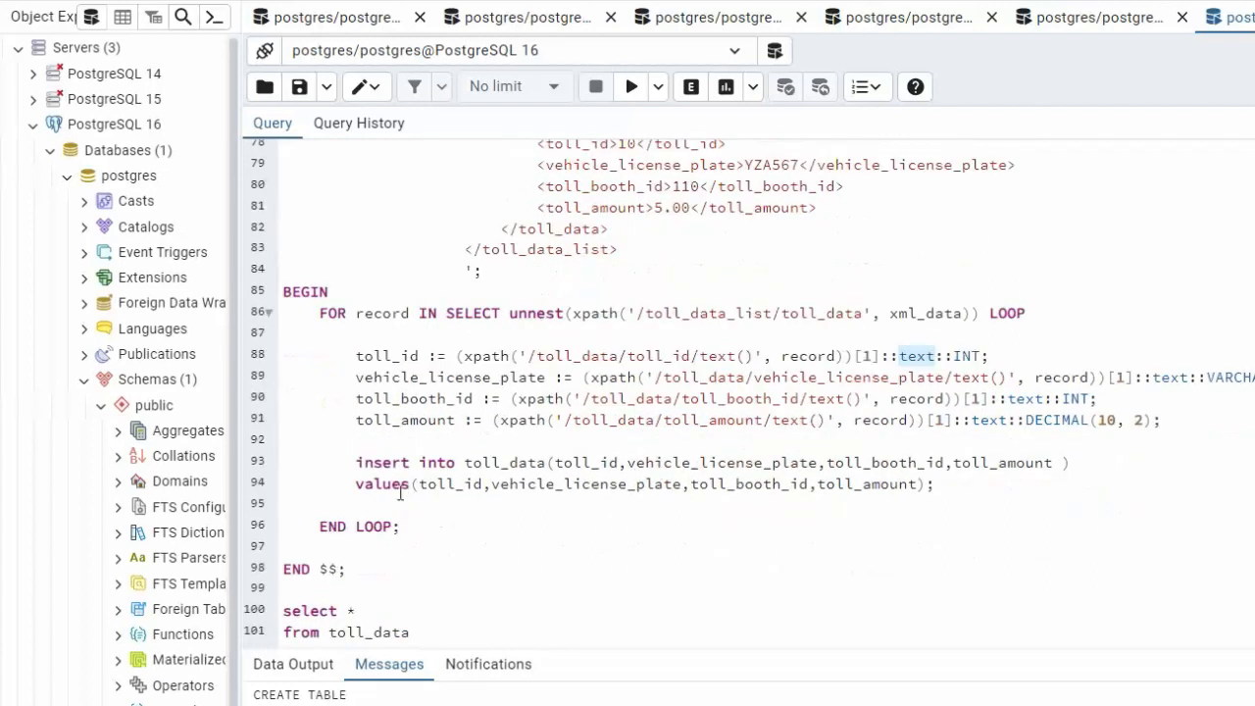
pyautogui.doubleClick(506, 463)
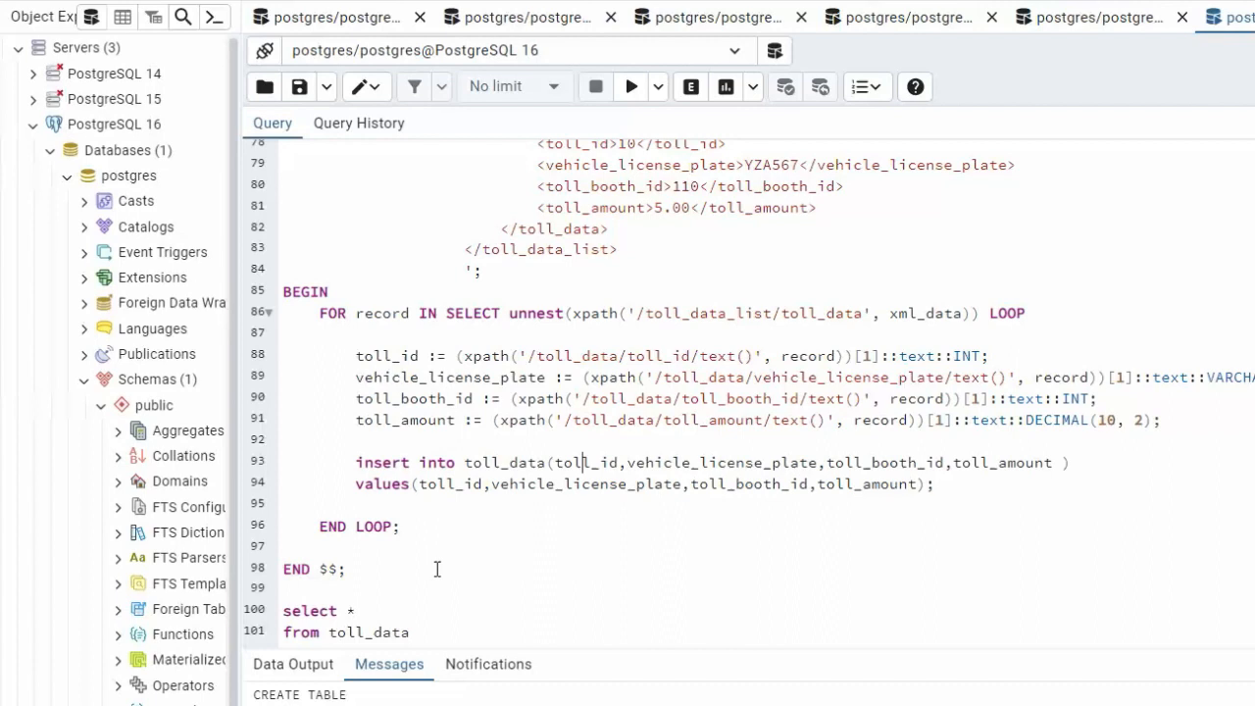
pyautogui.moveTo(538, 282)
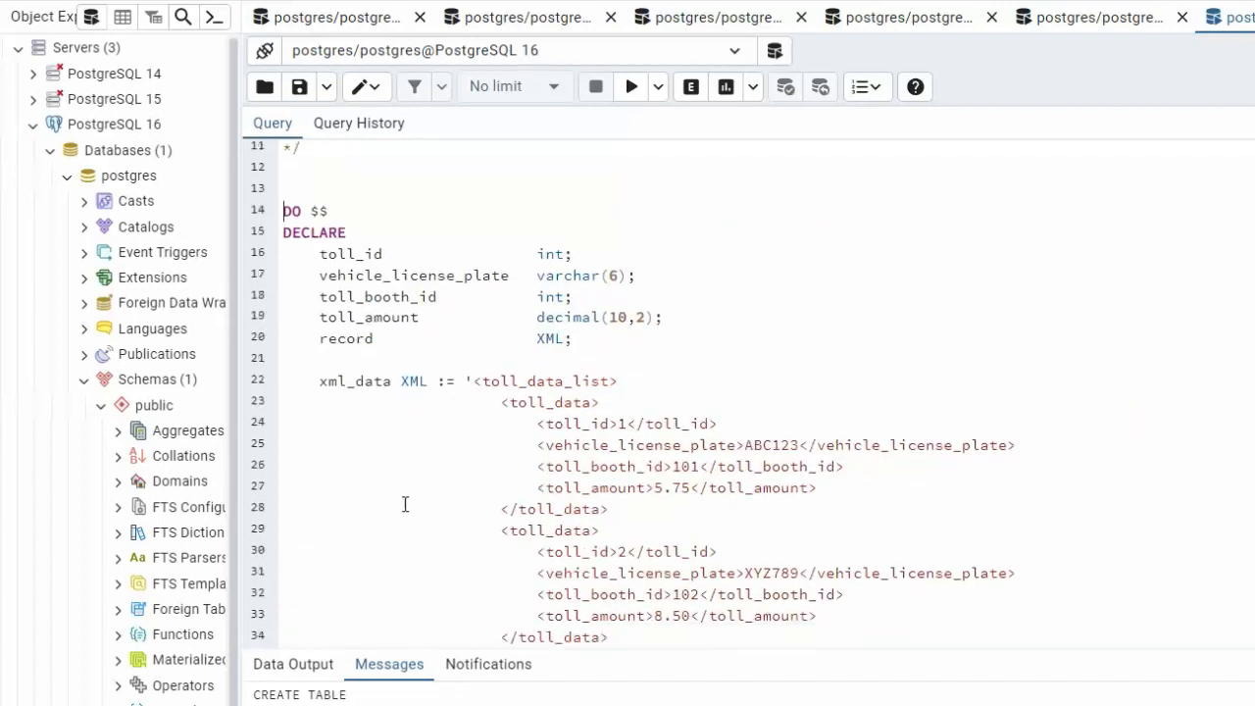
# - Execute the toll DO block to load toll_data, then move to the SELECT * FROM toll_data query
pyautogui.scroll(-3)
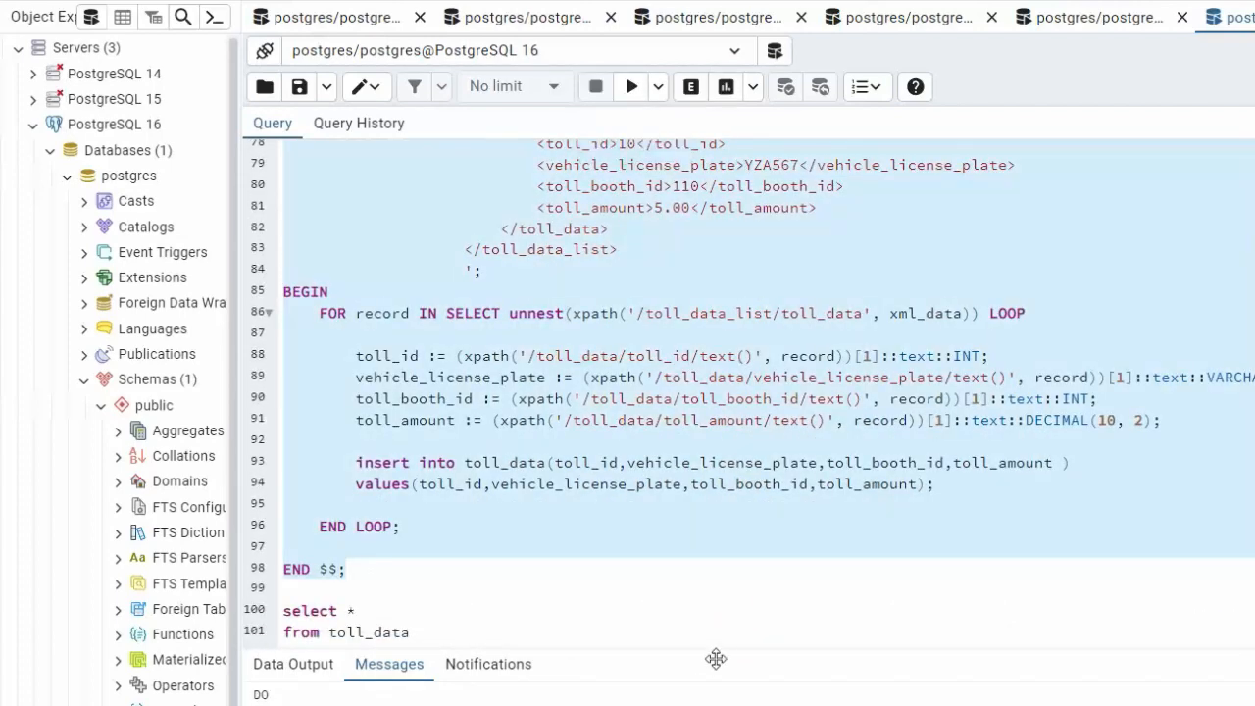
pyautogui.click(632, 86)
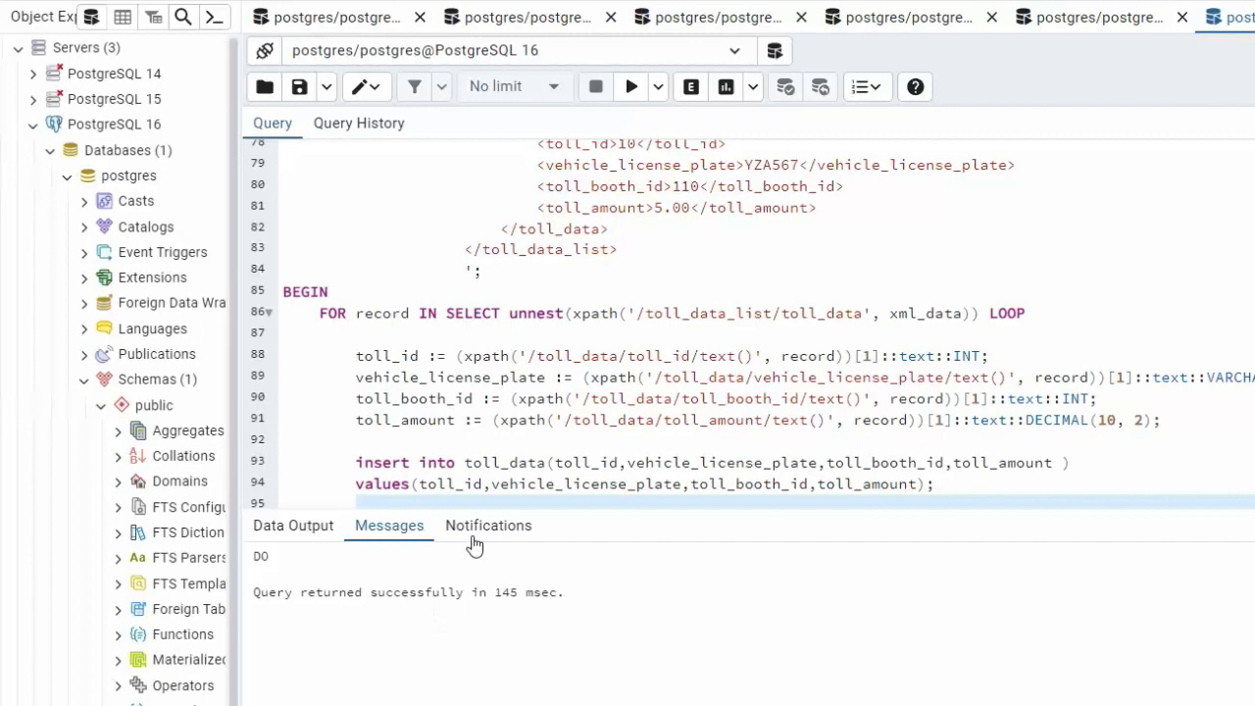
pyautogui.scroll(-3)
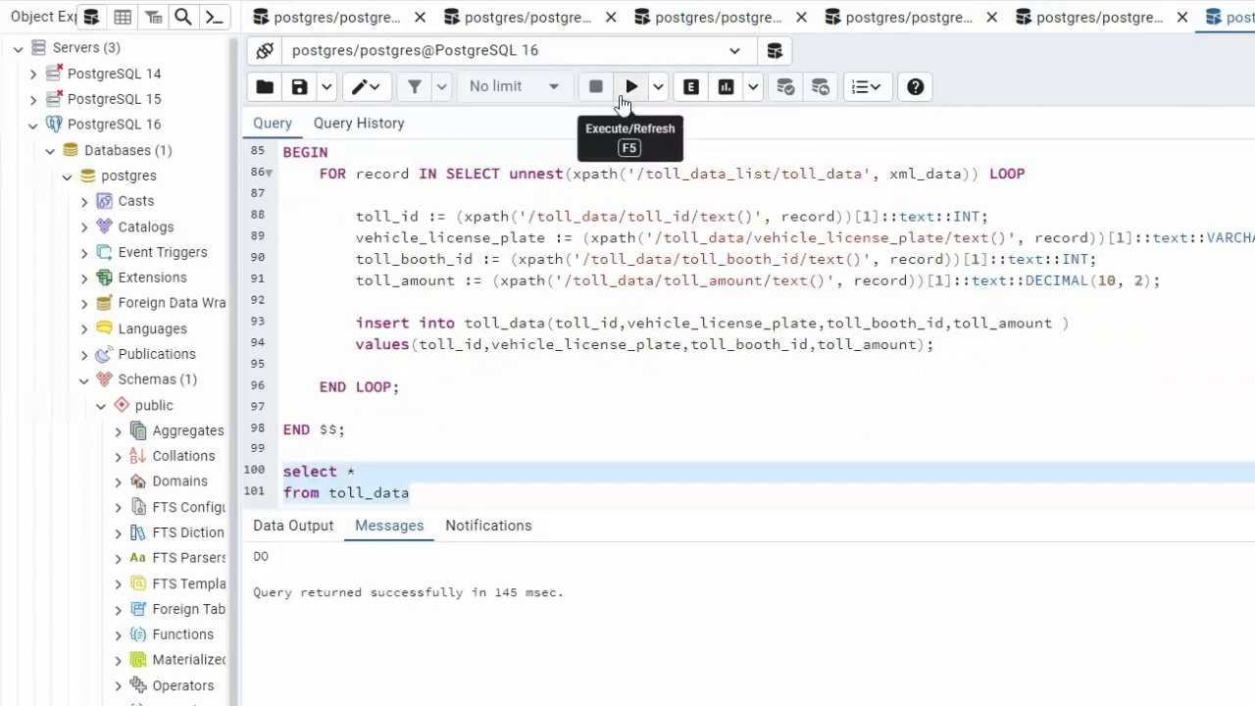
# - Run SELECT * FROM toll_data, returning ten rows with ids 1–10, plates, booth ids and amounts
pyautogui.click(632, 87)
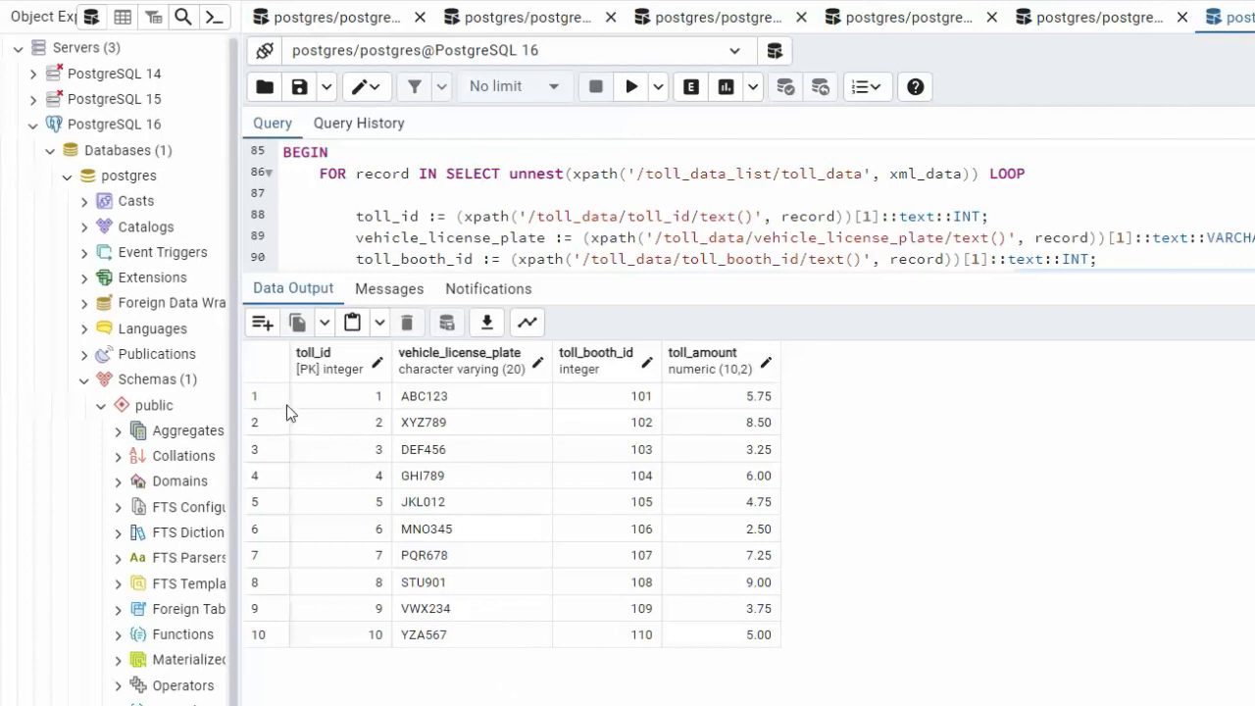
pyautogui.moveTo(251, 640)
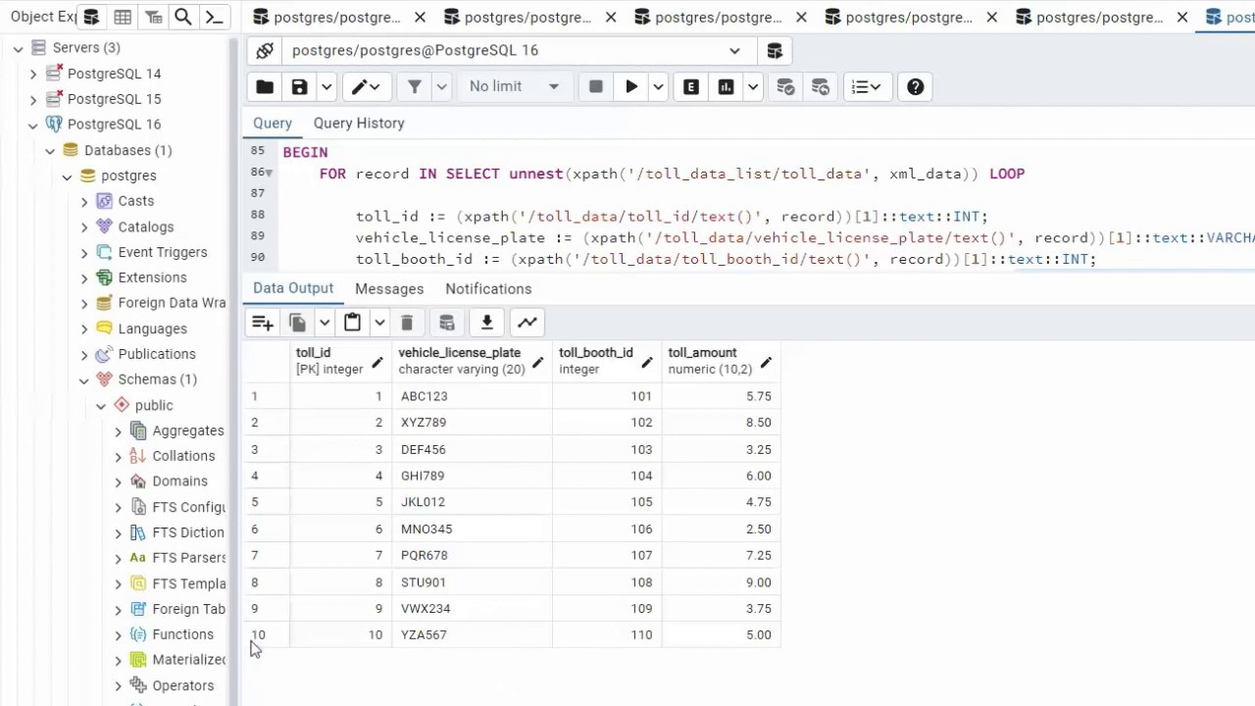
pyautogui.moveTo(549, 602)
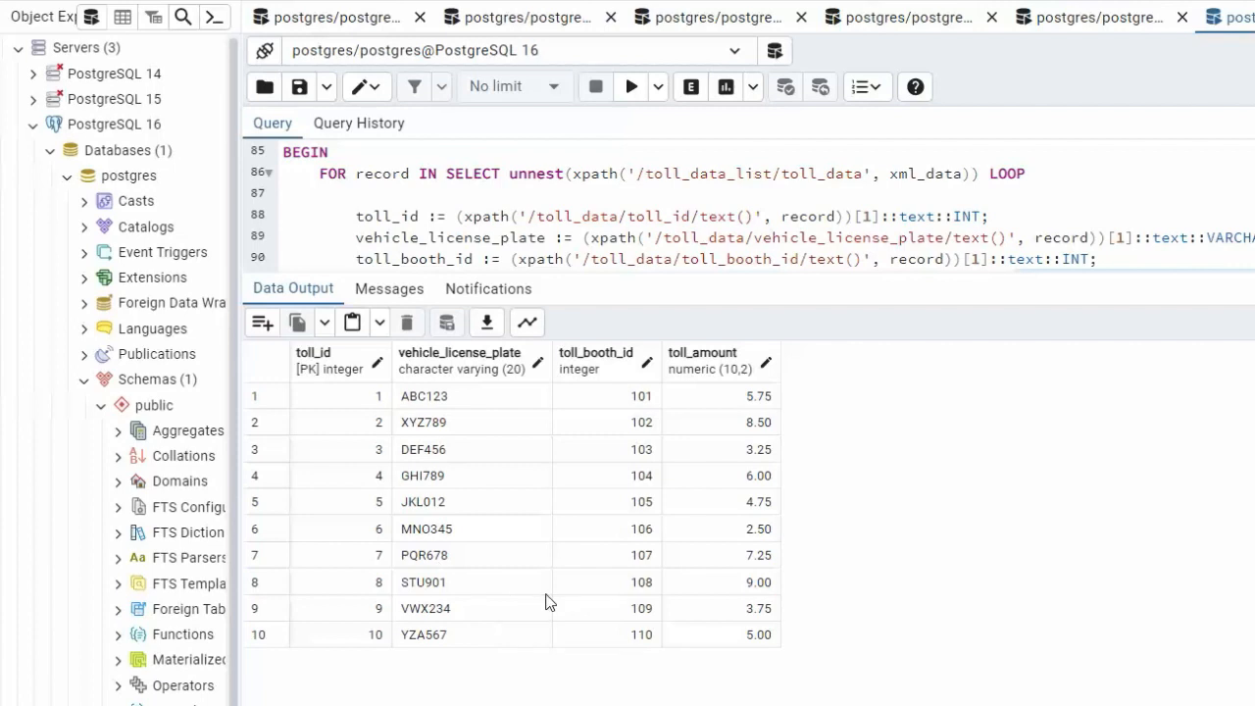
pyautogui.moveTo(538, 597)
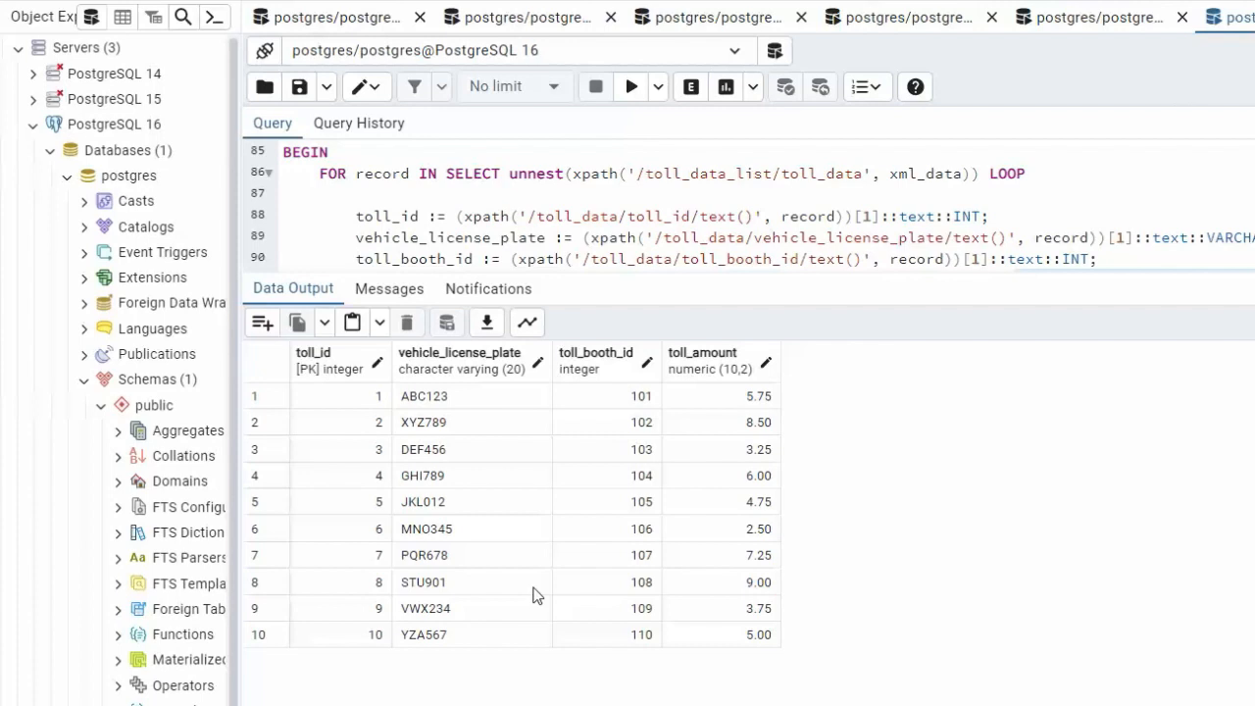
pyautogui.moveTo(542, 596)
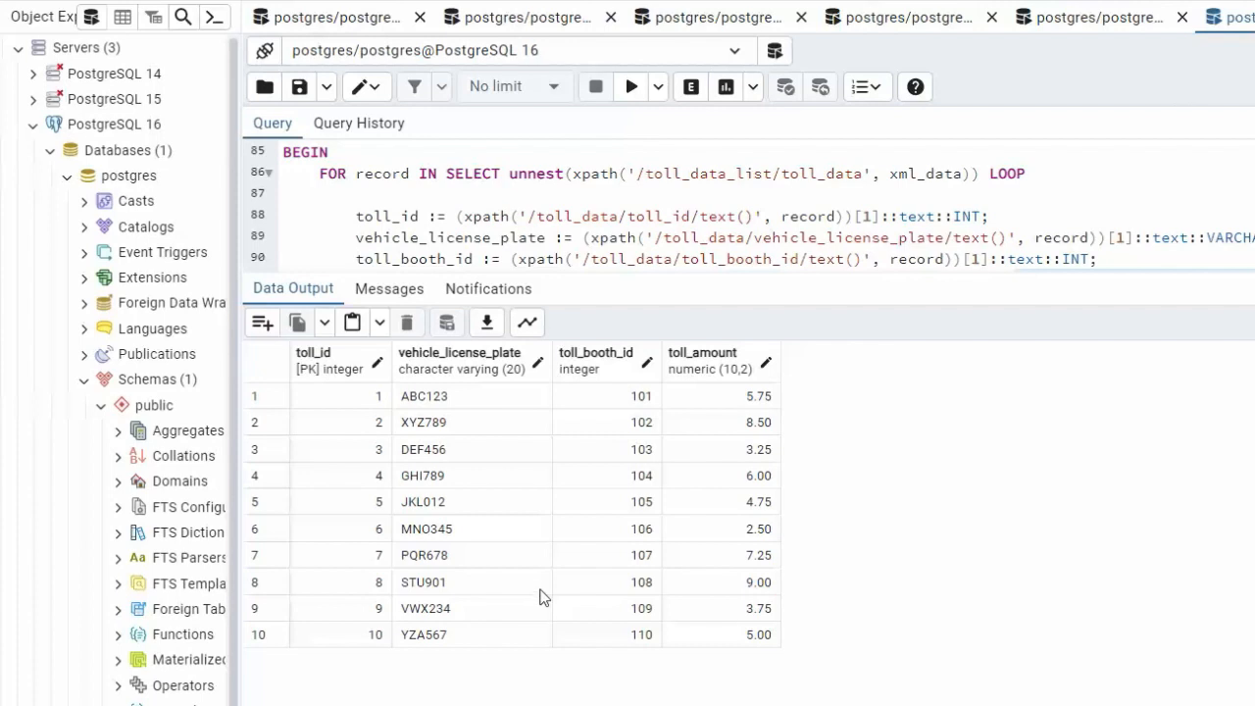